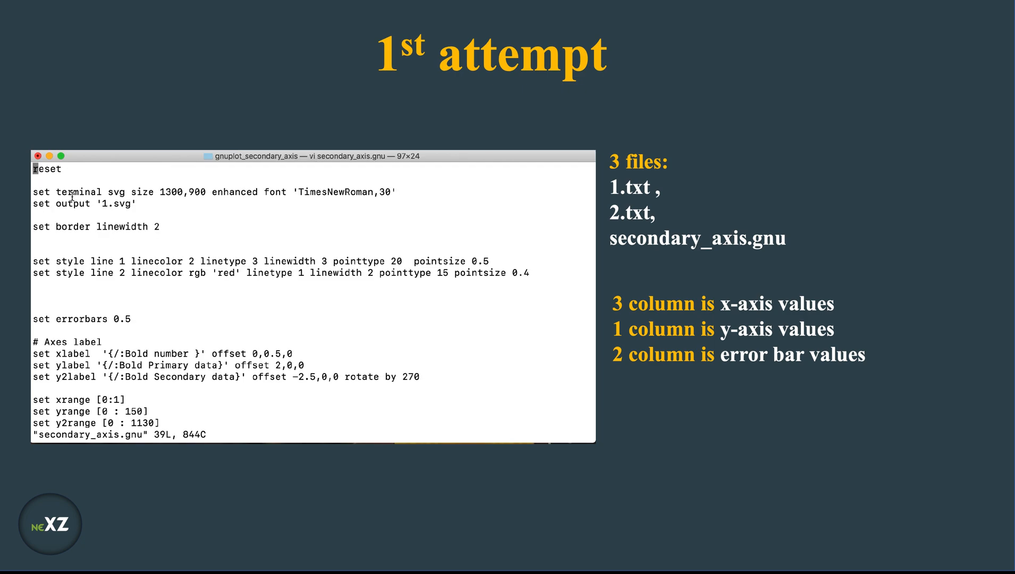
# Return to the shell and start opening a new script with 'vi 1.gnu'
pyautogui.scroll(-3)
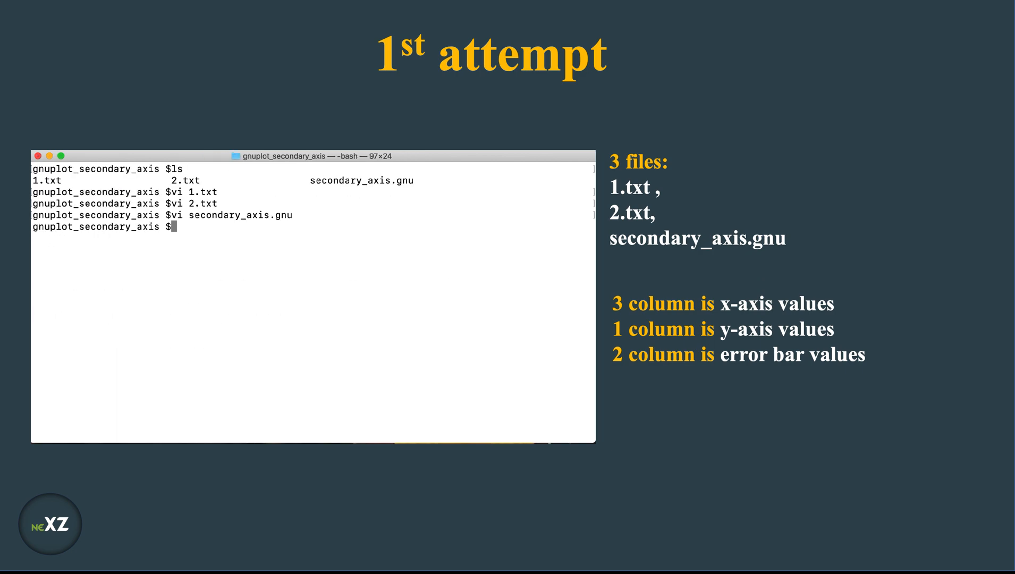
pyautogui.write('vi 1.gnu')
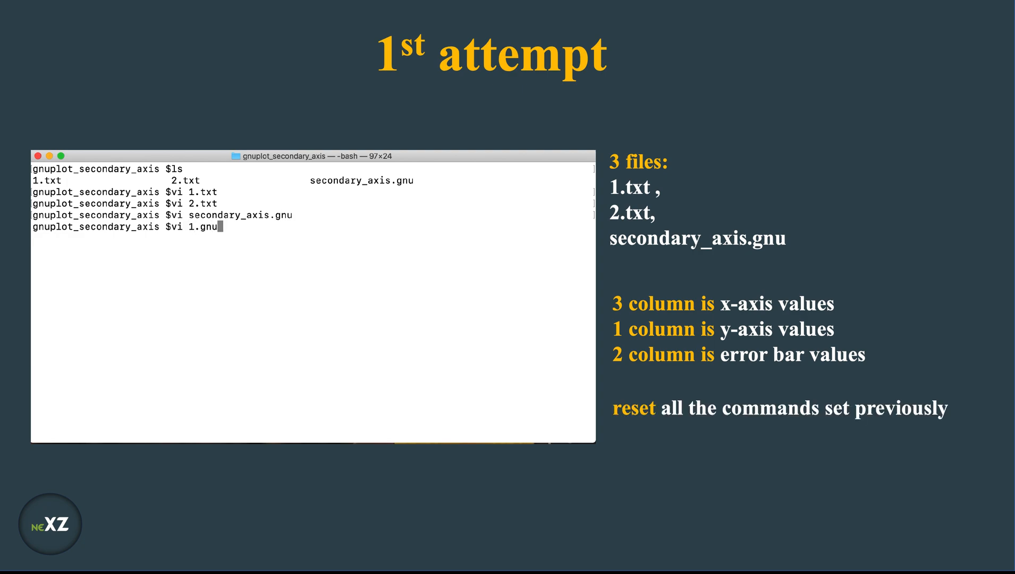
# Add reset and an SVG terminal of size 1300,900 enhanced with font 'TimesNewRoman,30'
pyautogui.write('rese')
pyautogui.write('set ')
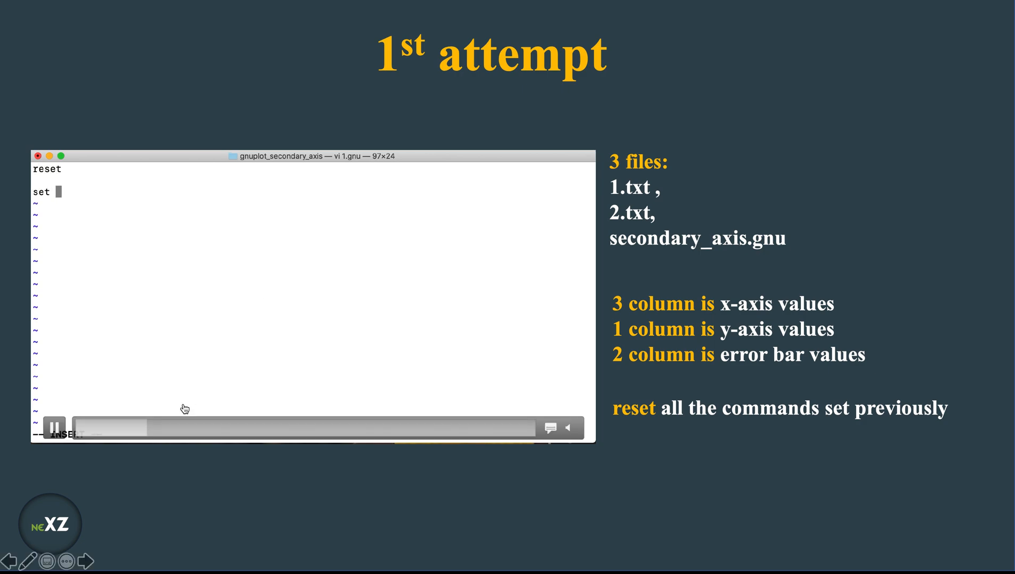
pyautogui.write('terminal svg size 1300')
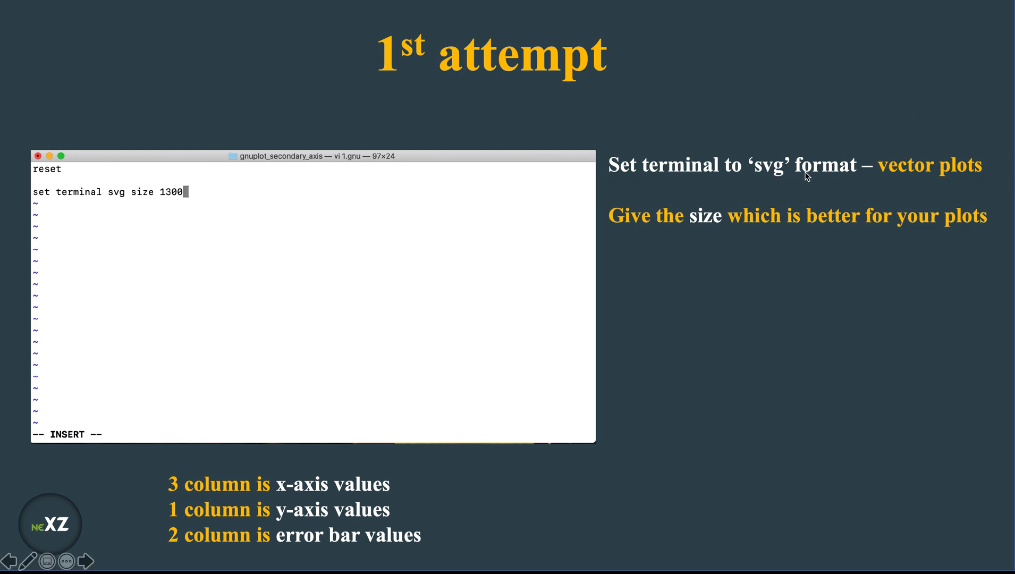
pyautogui.write(',900 e')
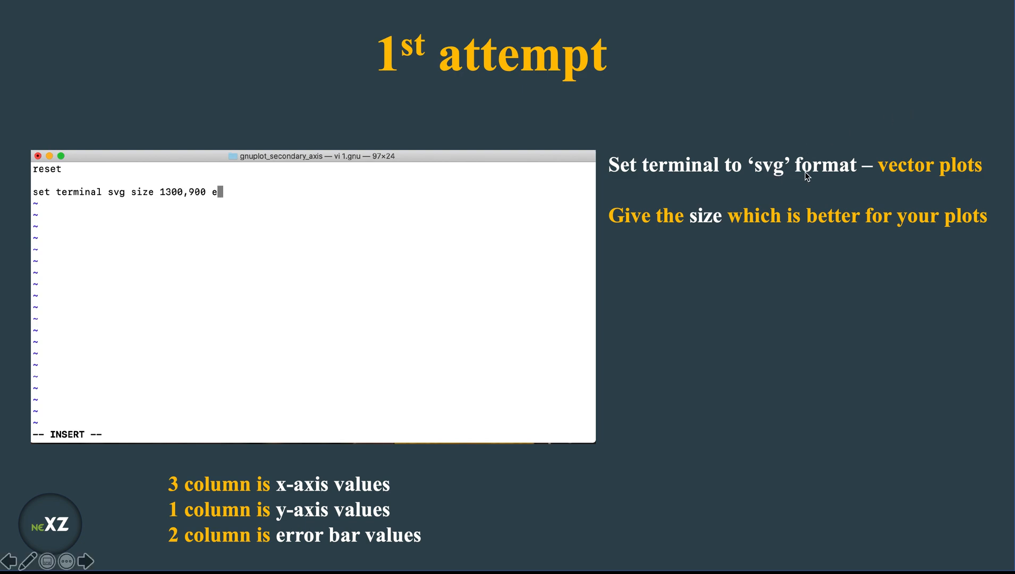
pyautogui.write('nhanced')
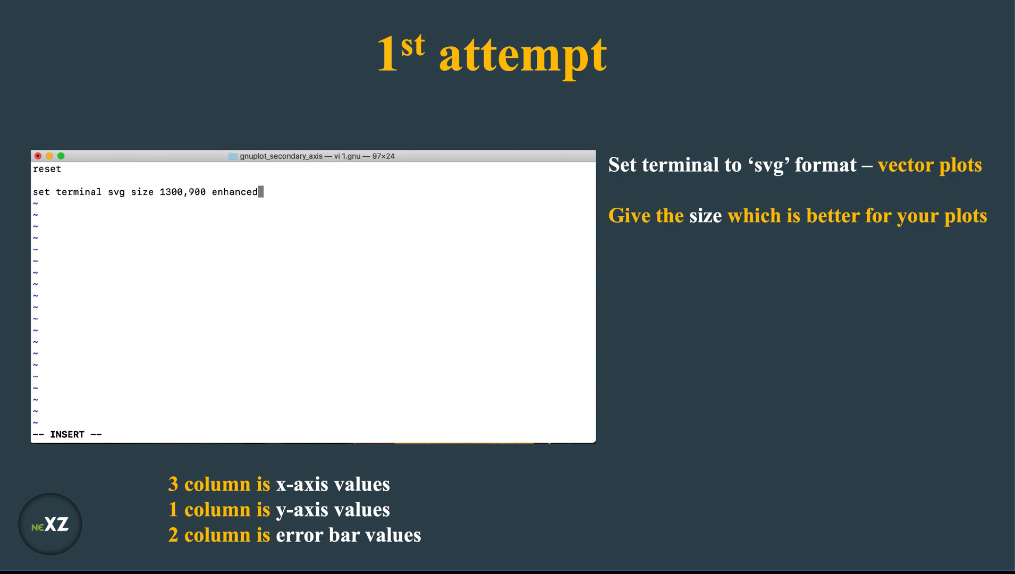
pyautogui.write('font')
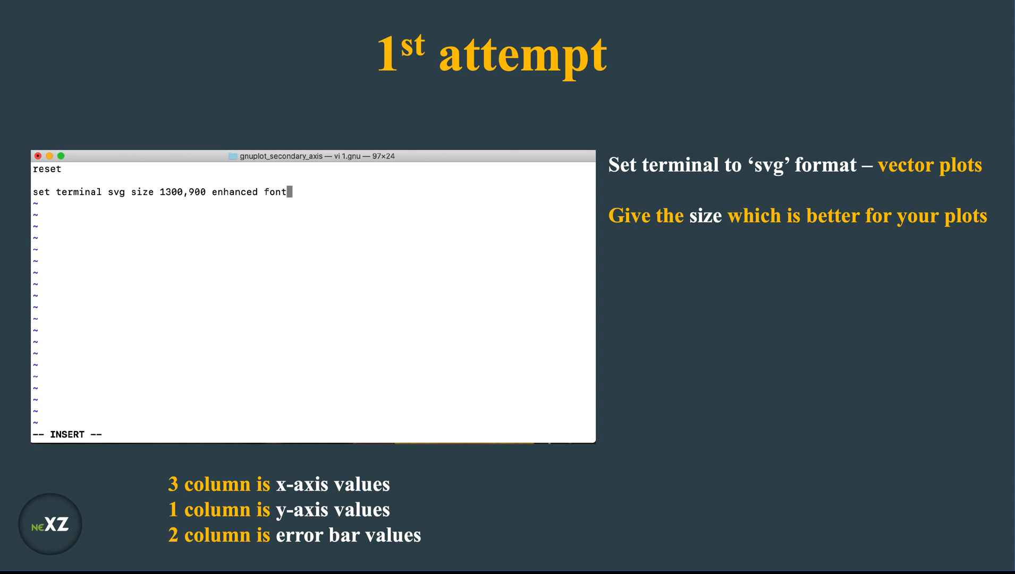
pyautogui.write("'TimesN")
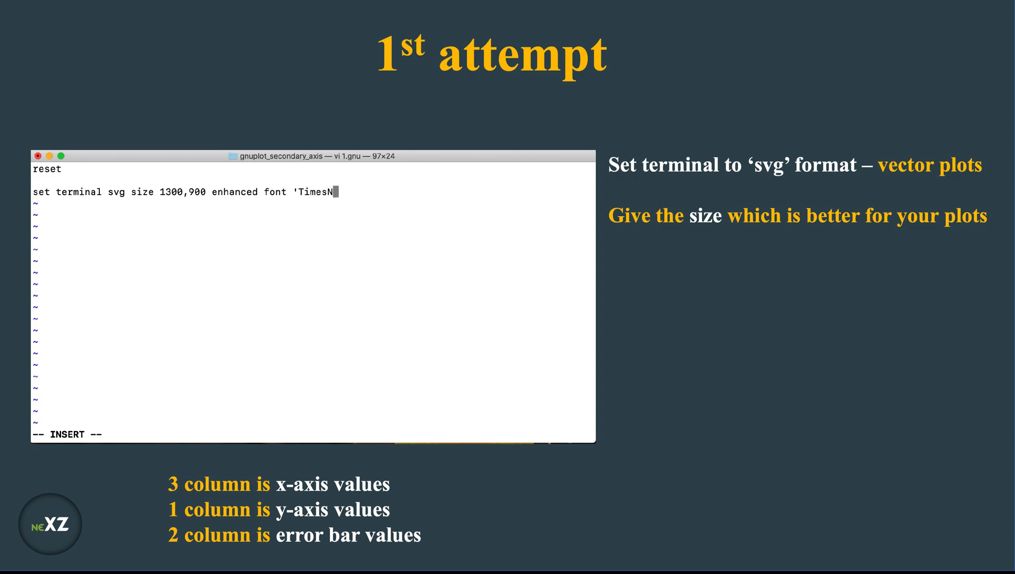
pyautogui.write('ewRomna')
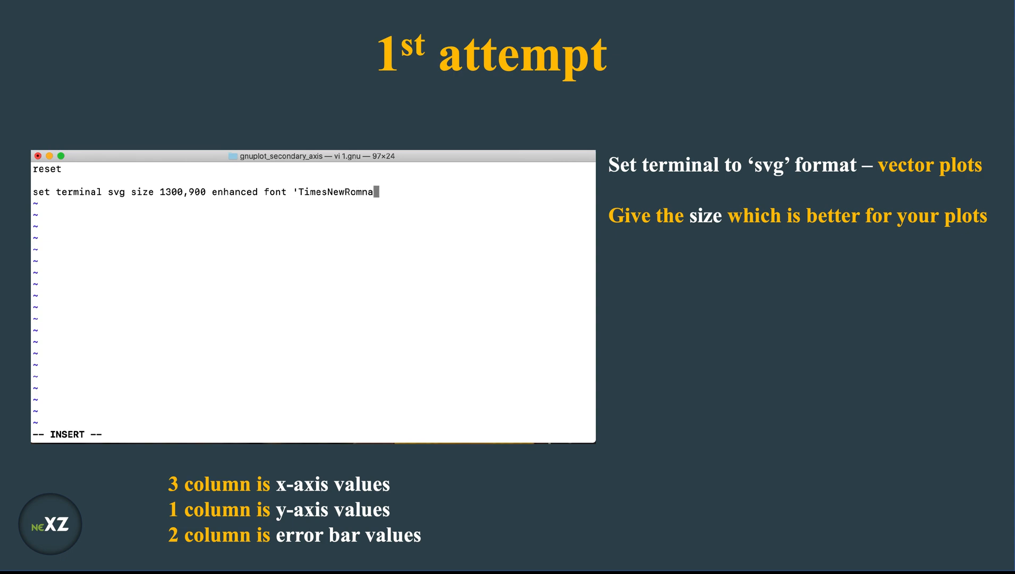
pyautogui.write(',2')
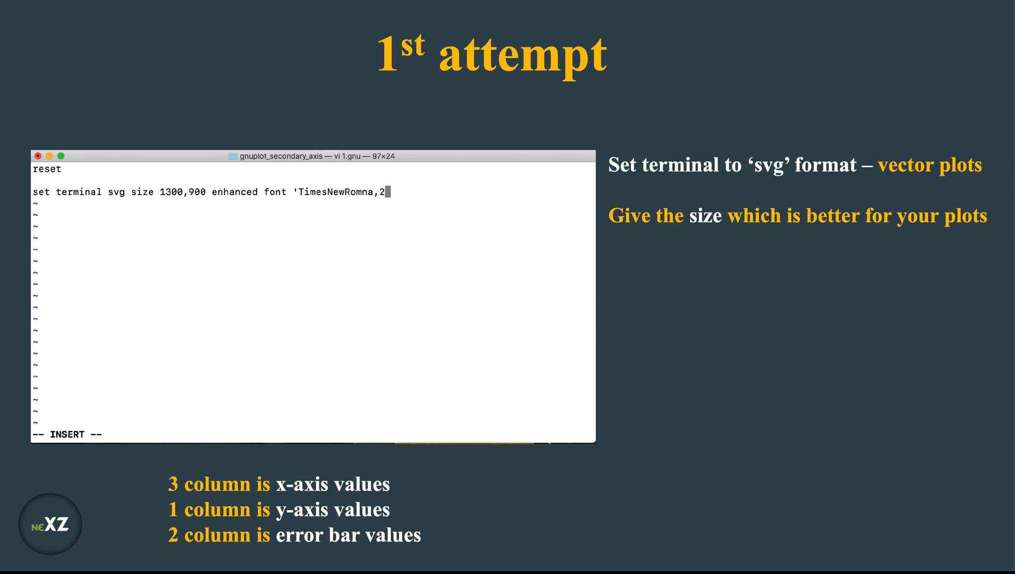
pyautogui.write('TimesNewRoman')
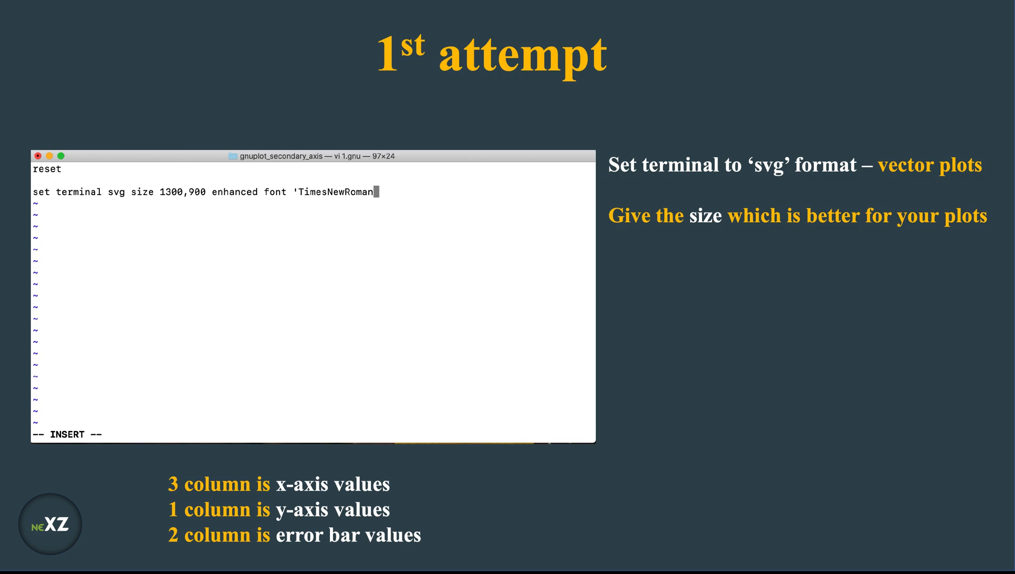
pyautogui.write(',')
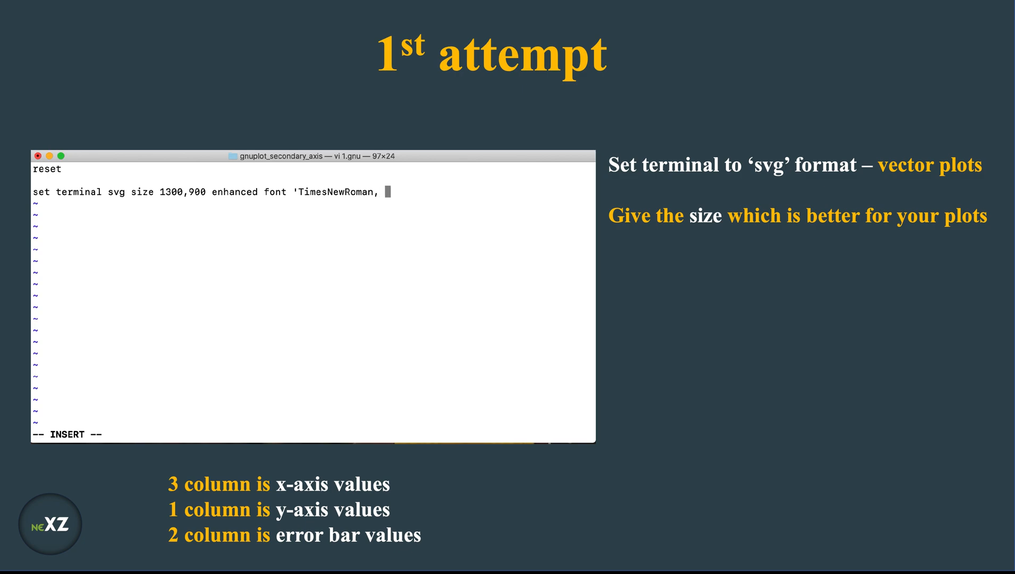
pyautogui.write("30'")
pyautogui.write('set')
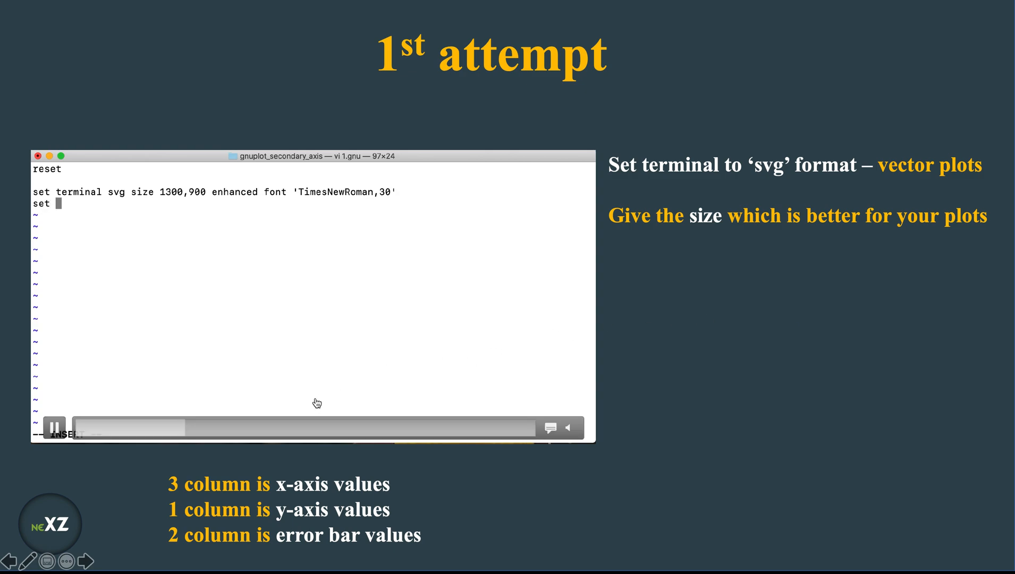
# Set the output to '1.svg' and begin the 'set border linewidth' line
pyautogui.write('output')
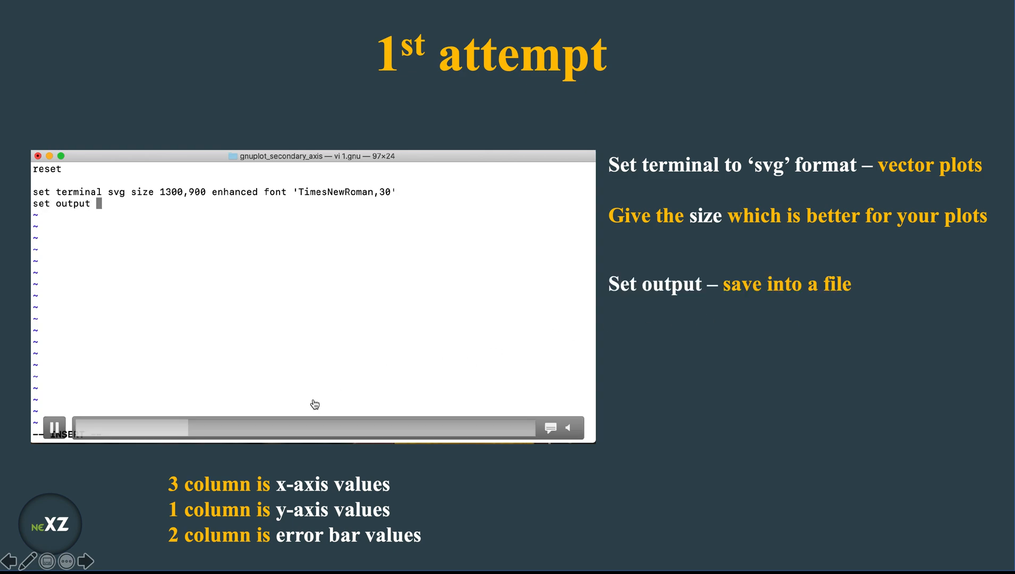
pyautogui.write("'1.svg")
pyautogui.write('set border')
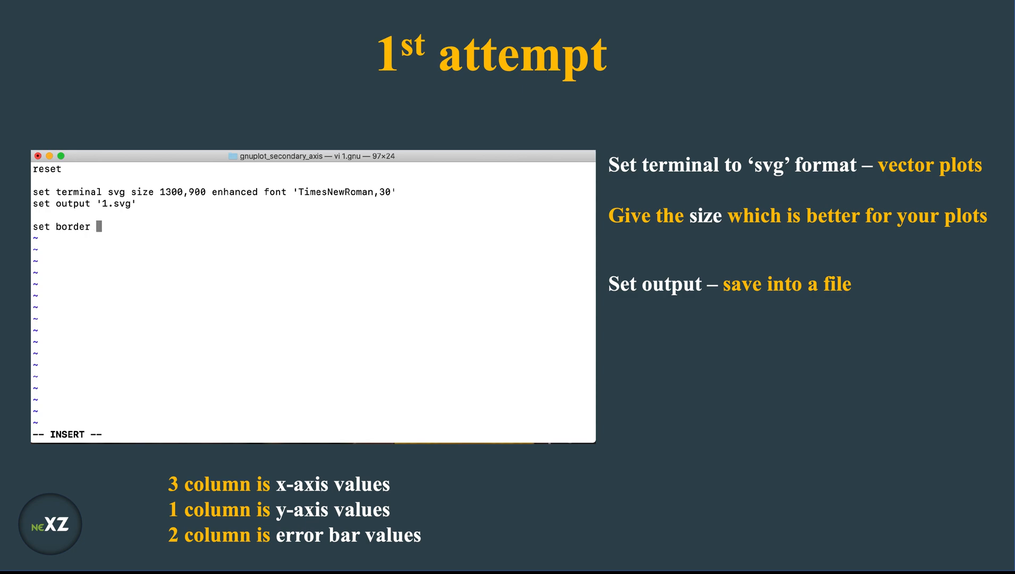
pyautogui.write('linewidth 2')
pyautogui.write('# L')
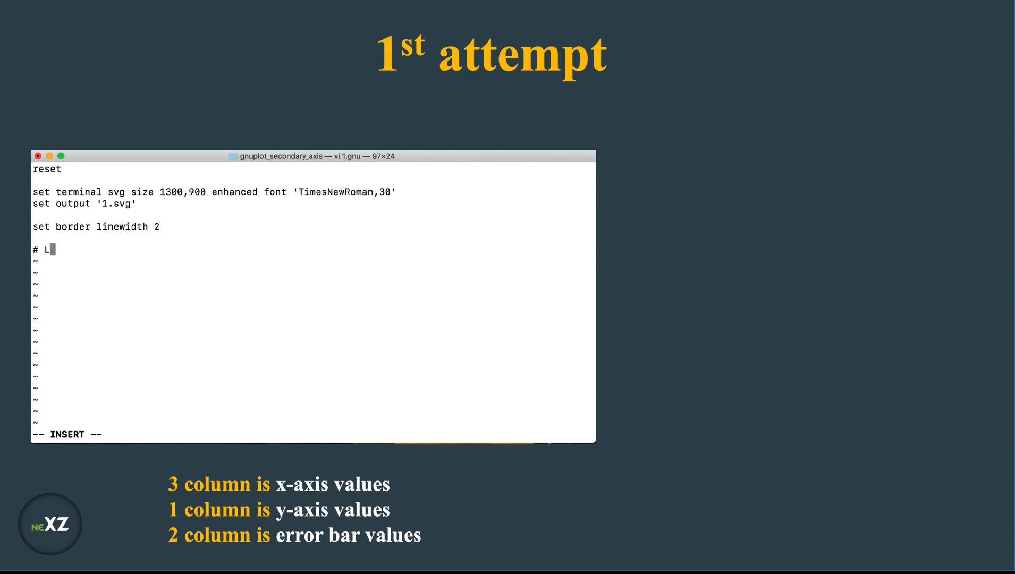
# Add a Linestyles & pointstyles comment with 'set style line 1' and 'set style line 2' definitions
pyautogui.write('inestyles P')
pyautogui.write('set style')
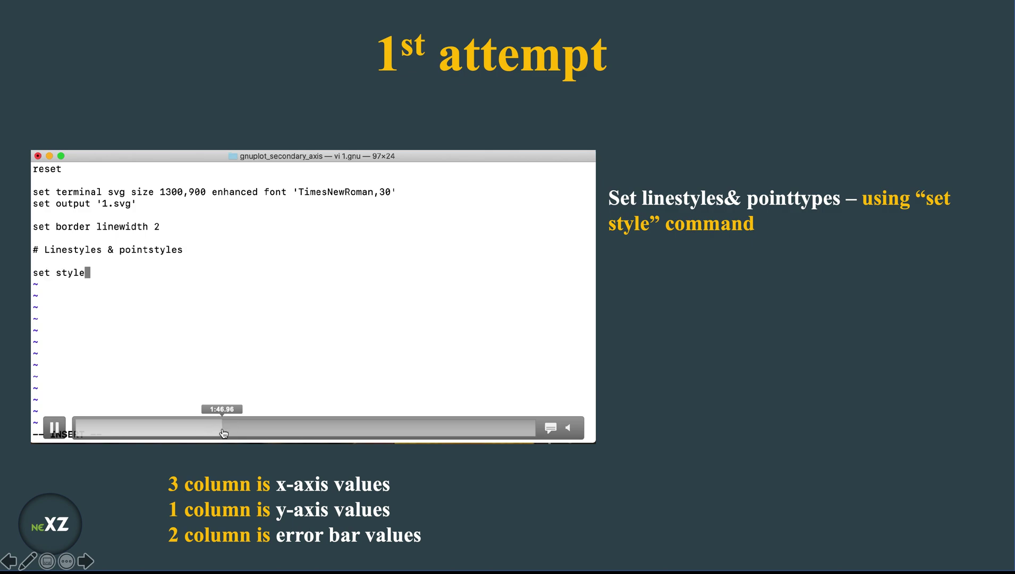
pyautogui.write('line')
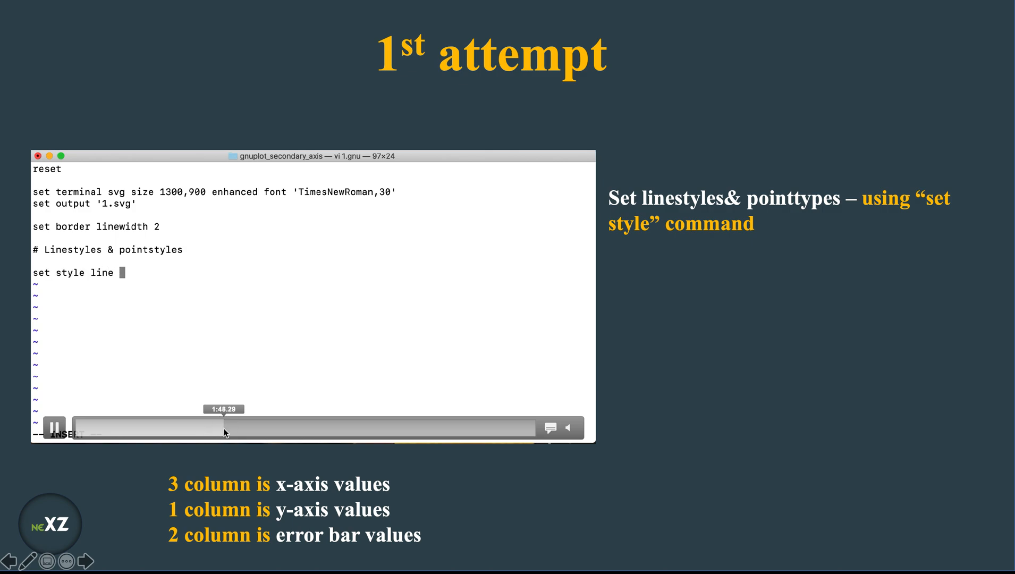
pyautogui.write('1 loi')
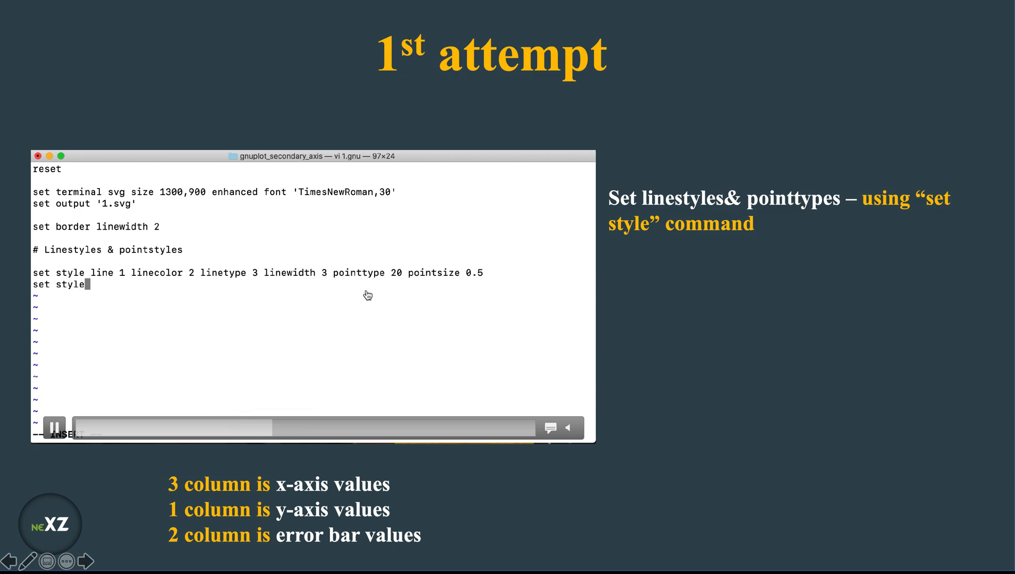
pyautogui.write('line')
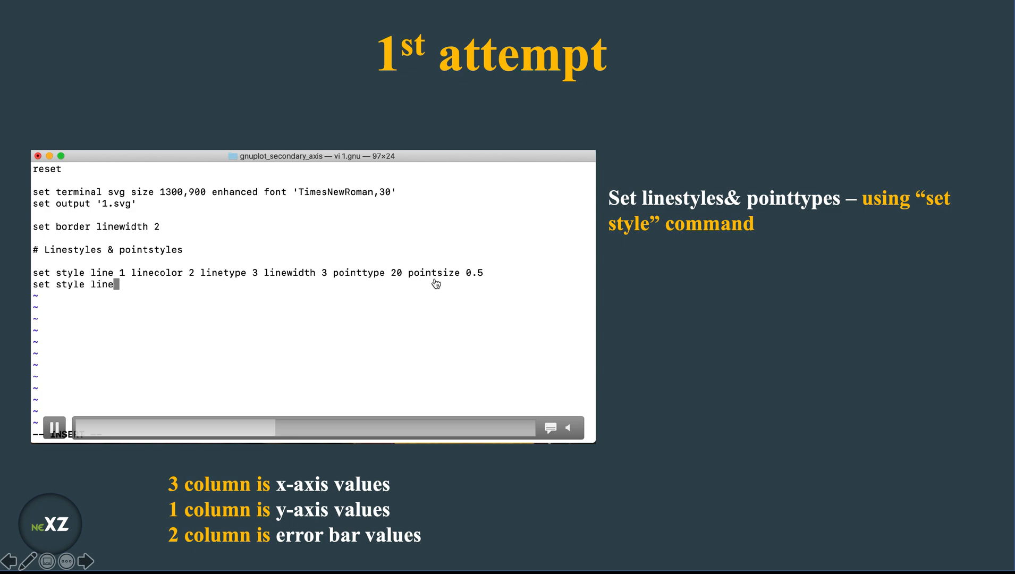
pyautogui.write("2 linecolor rgb 'red' linetype 1 linewidth 2 pointtype 15 pointsize 0.4")
pyautogui.write('set errorbars 0.5')
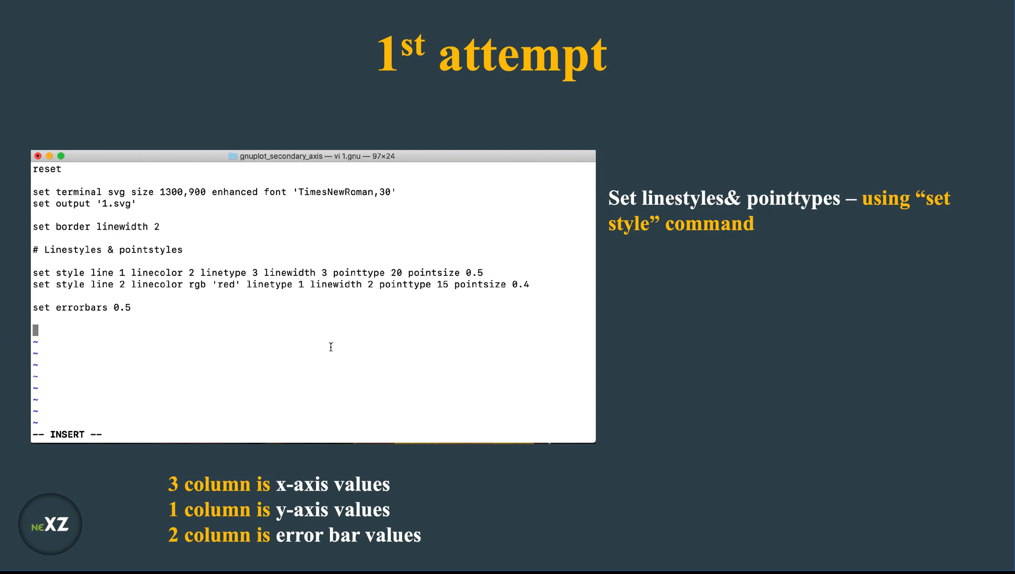
# Write the plot command for '1.txt' and add '2.txt' using 3:1:2 notitle with yerrorbars linestyle 2 axes x2y2
pyautogui.write('plot')
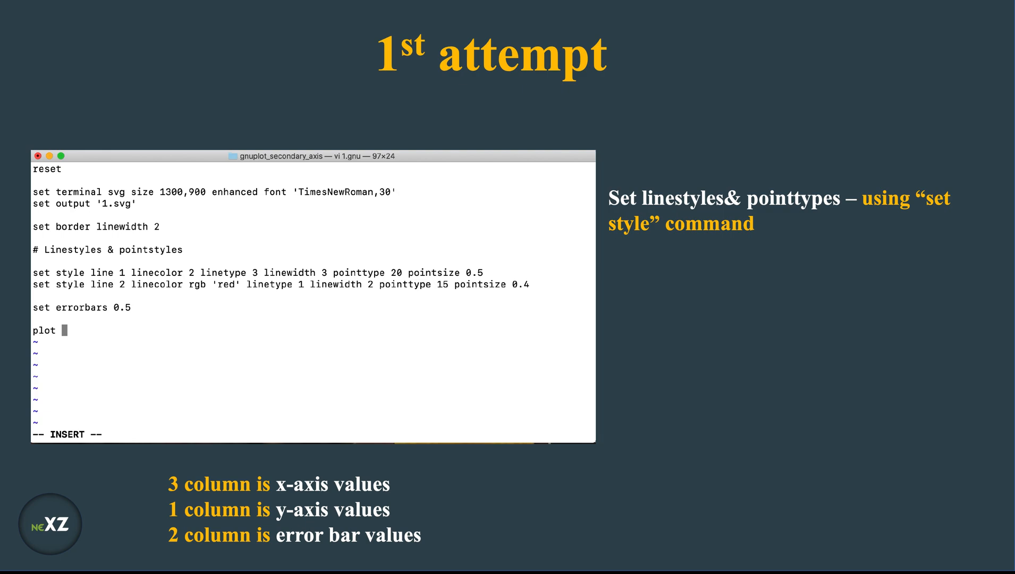
pyautogui.write("'1.txt' using 3:1:2 notitle with yerrorbars linestyle 1 axes x1y1, \\")
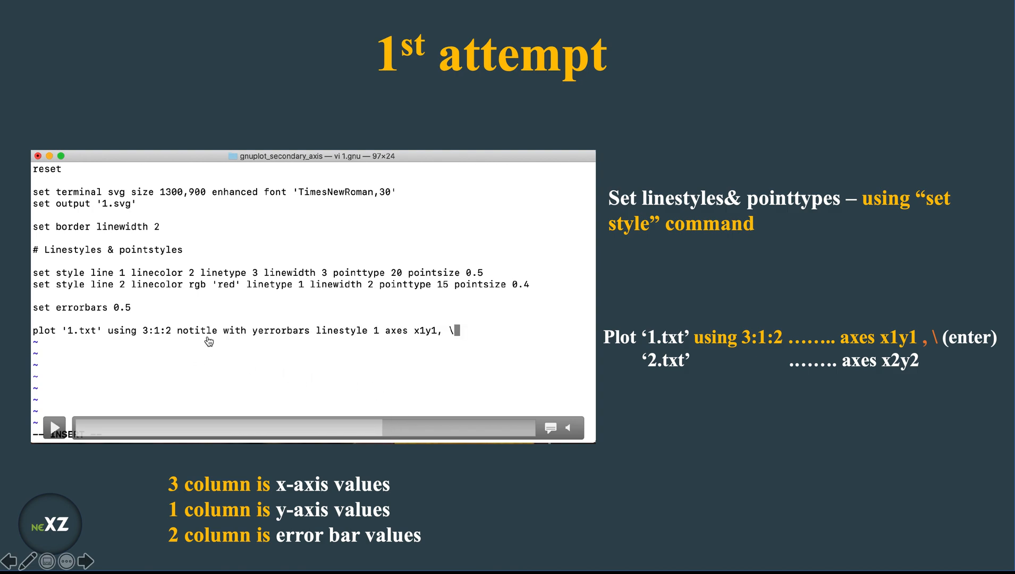
pyautogui.moveTo(302, 341)
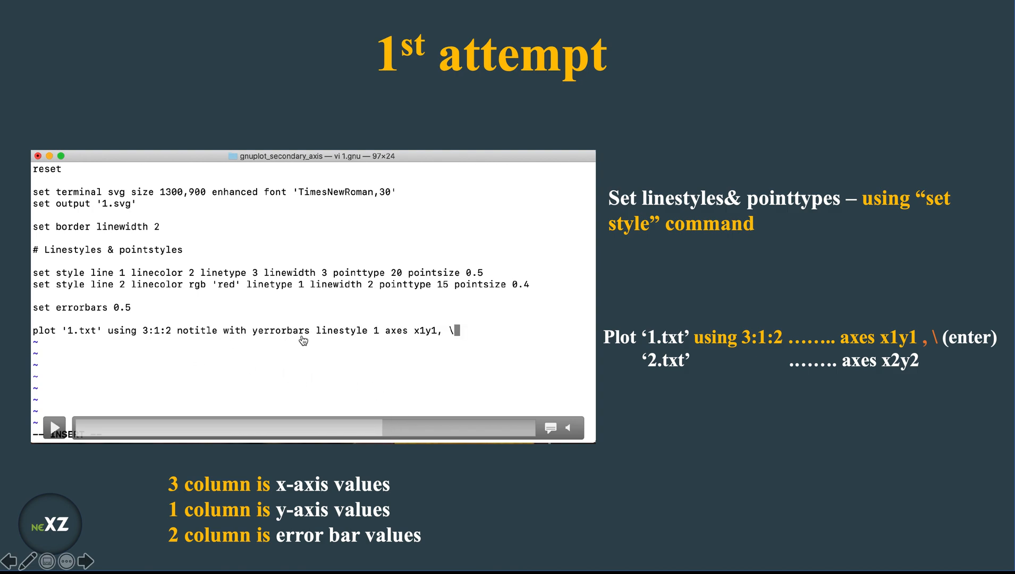
pyautogui.moveTo(372, 338)
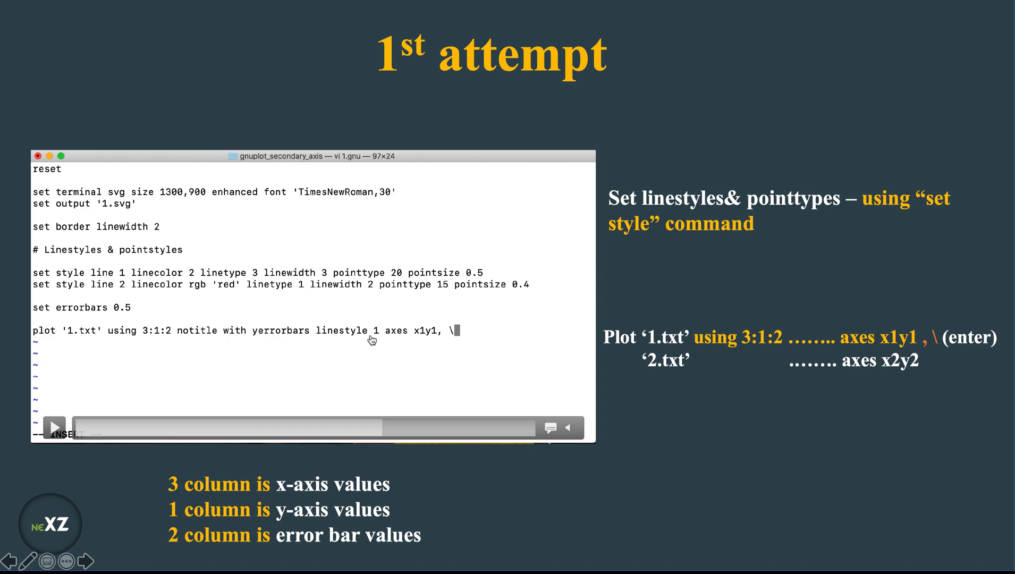
pyautogui.moveTo(72, 279)
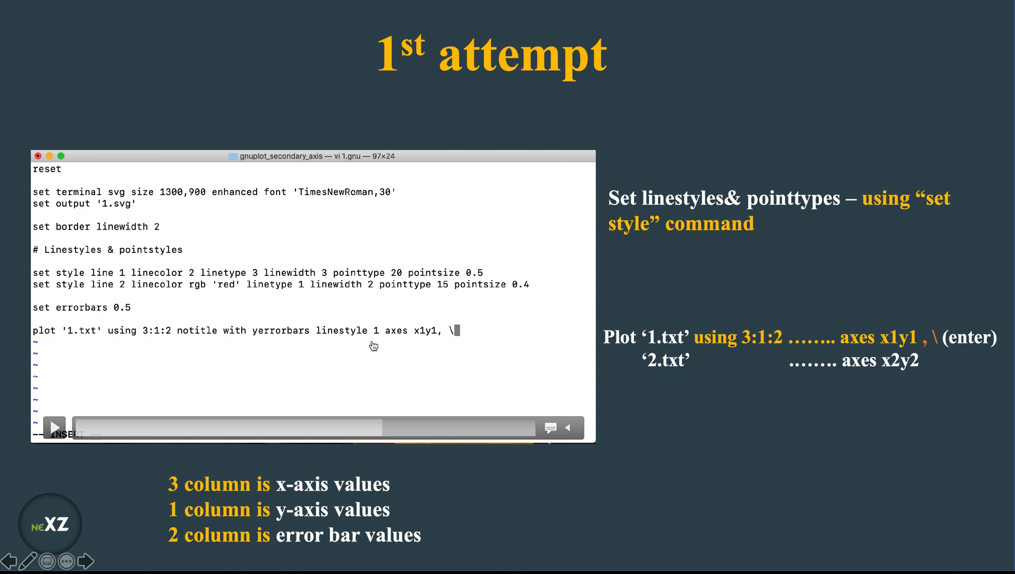
pyautogui.moveTo(418, 342)
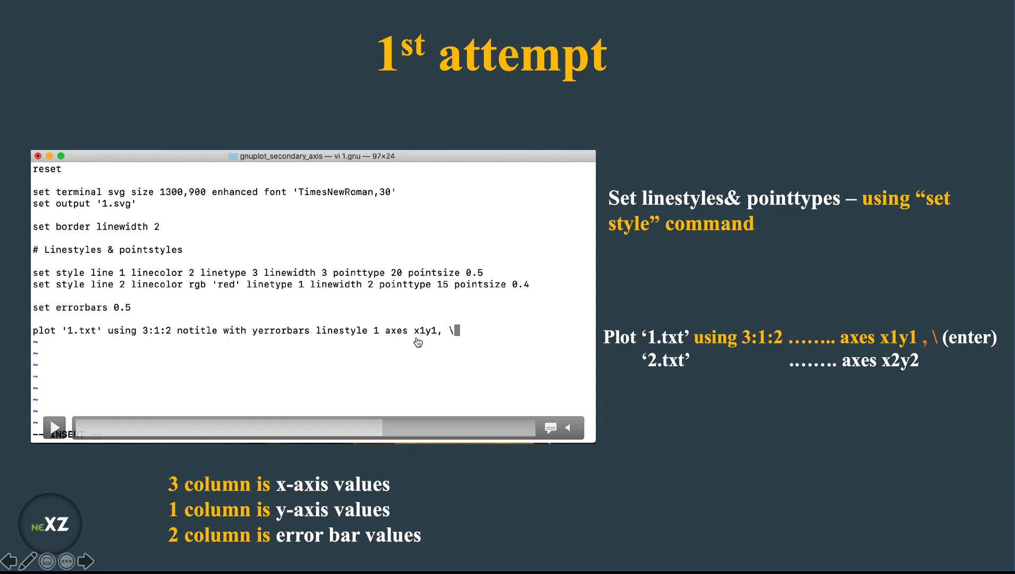
pyautogui.moveTo(437, 335)
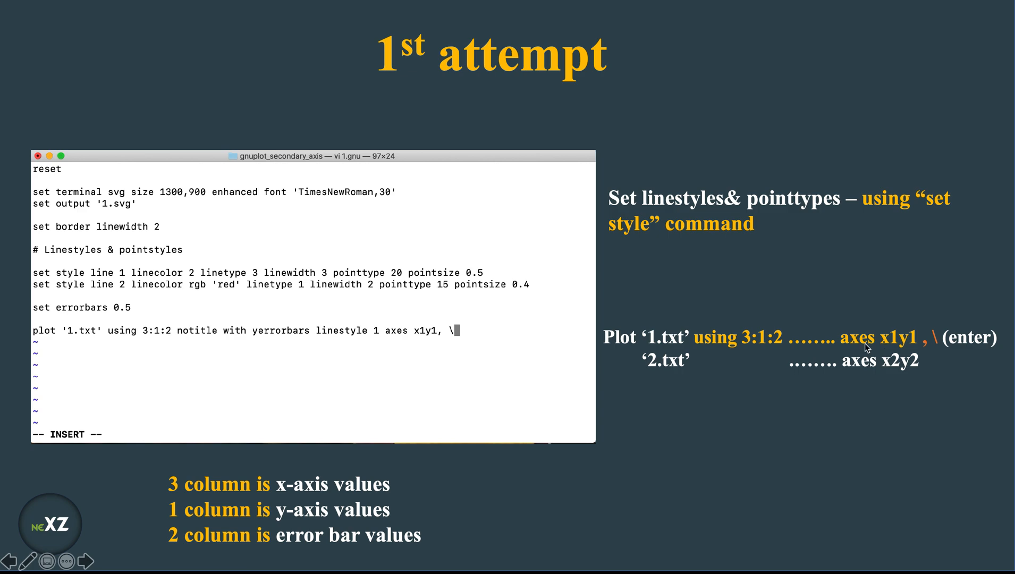
pyautogui.moveTo(660, 364)
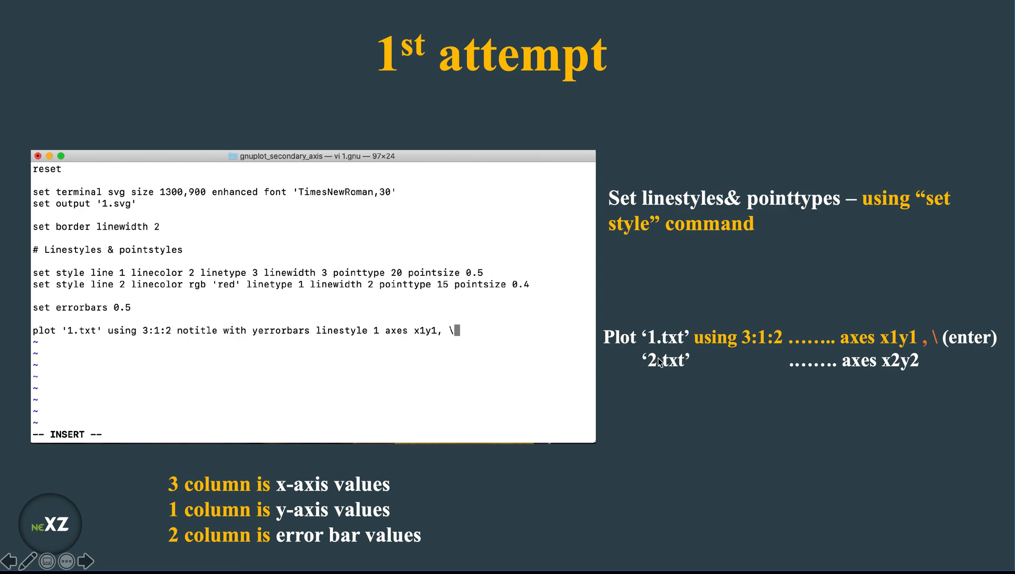
pyautogui.moveTo(667, 348)
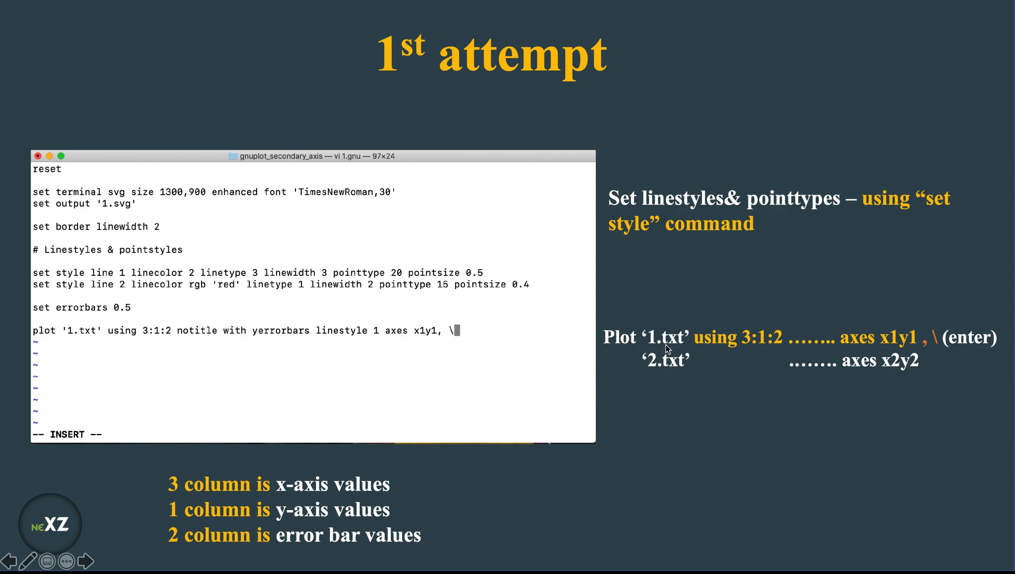
pyautogui.moveTo(667, 368)
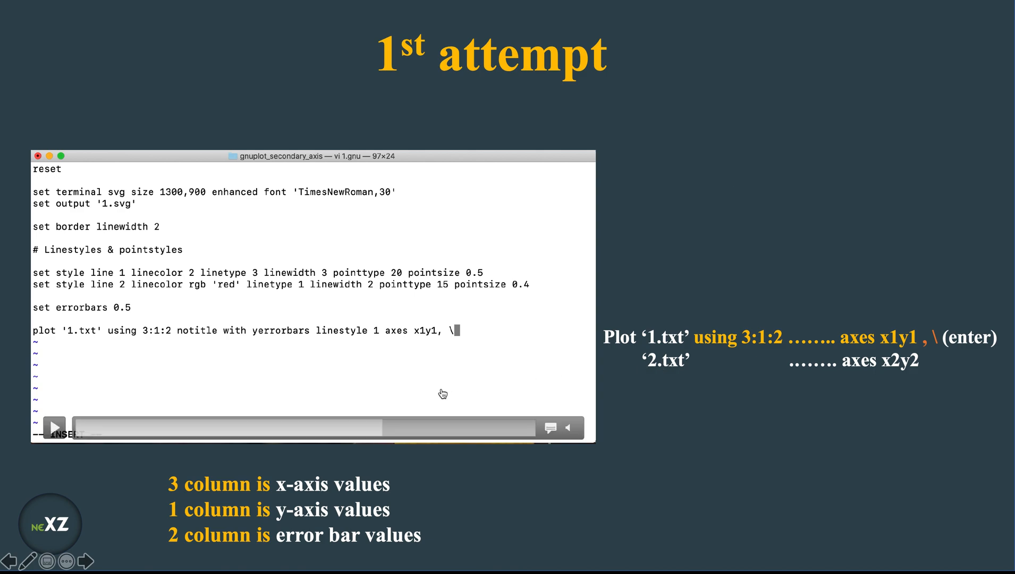
pyautogui.write("'2.txt' using 3:1:2 notitle with yeroir")
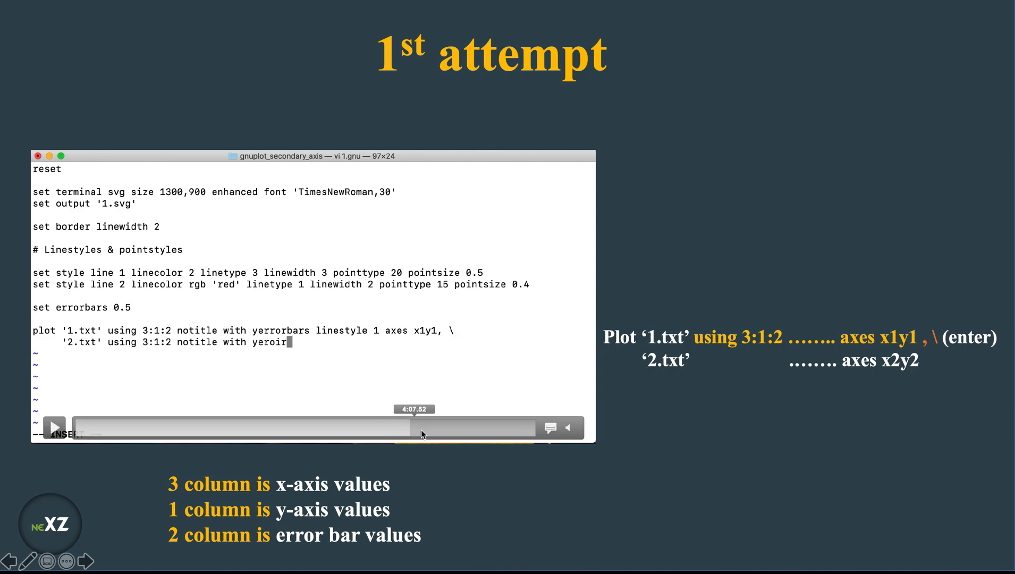
pyautogui.write('rbars linestyle 2 axes x2y2')
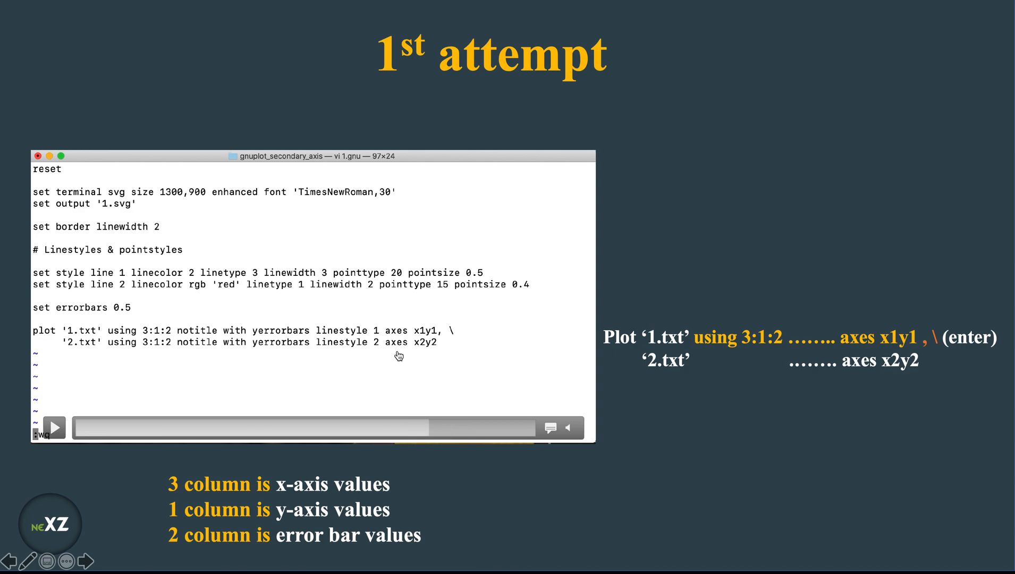
pyautogui.moveTo(429, 352)
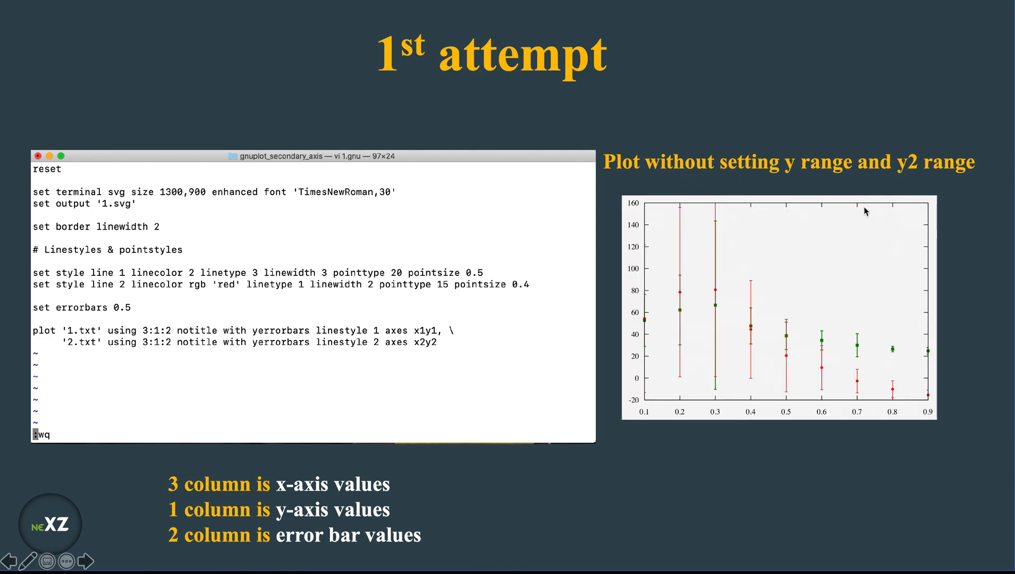
pyautogui.moveTo(636, 248)
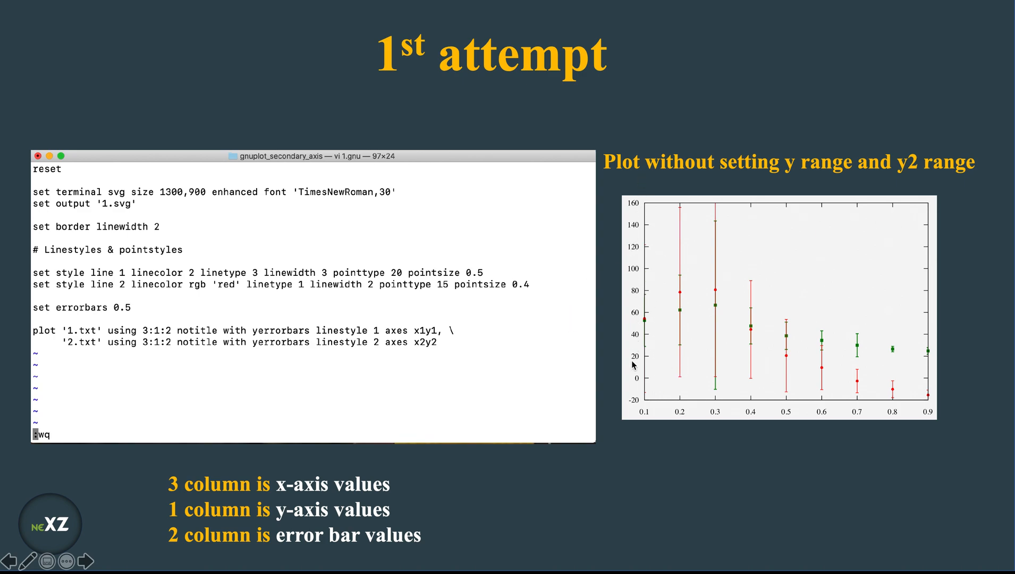
pyautogui.moveTo(940, 363)
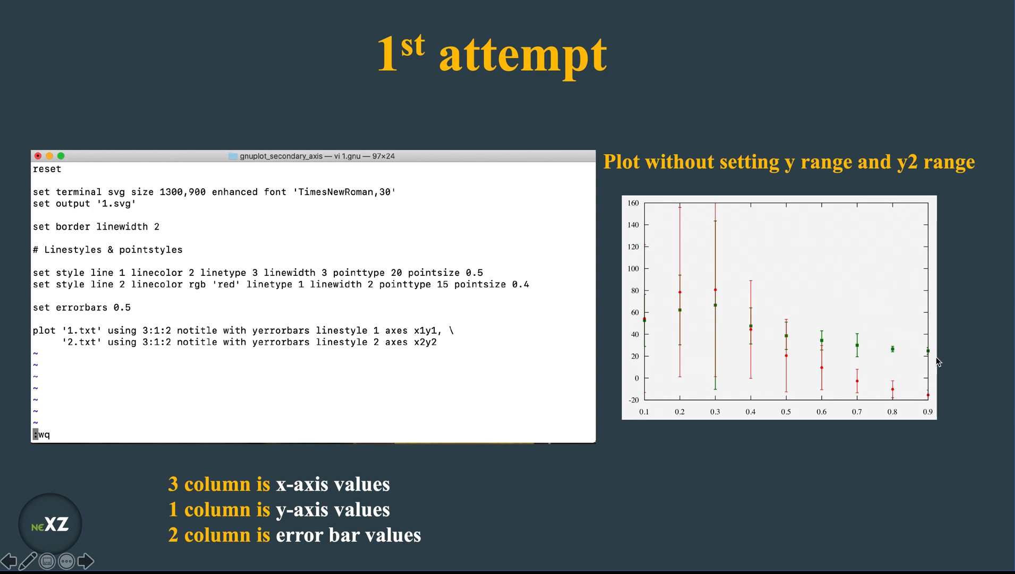
pyautogui.moveTo(790, 324)
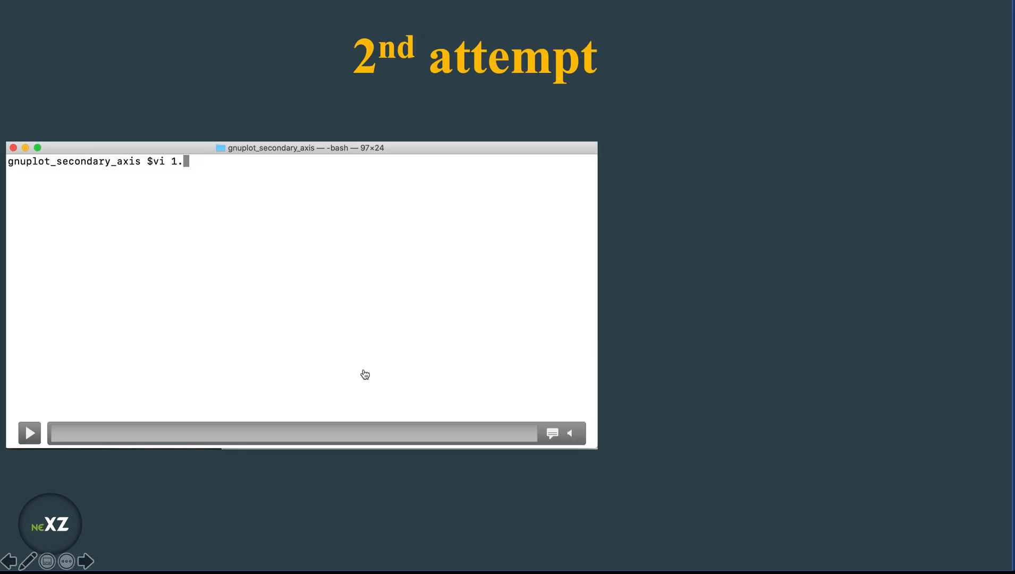
# Reopen 1.gnu and add xrange [0:1] through y2range axis range settings
pyautogui.click(29, 433)
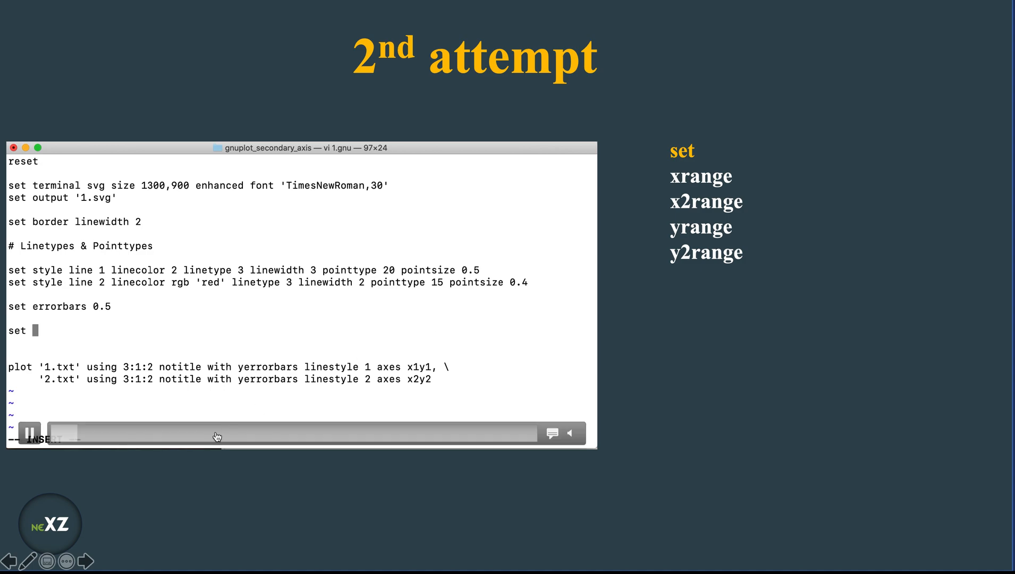
pyautogui.write('xrange[0:1]')
pyautogui.write('st')
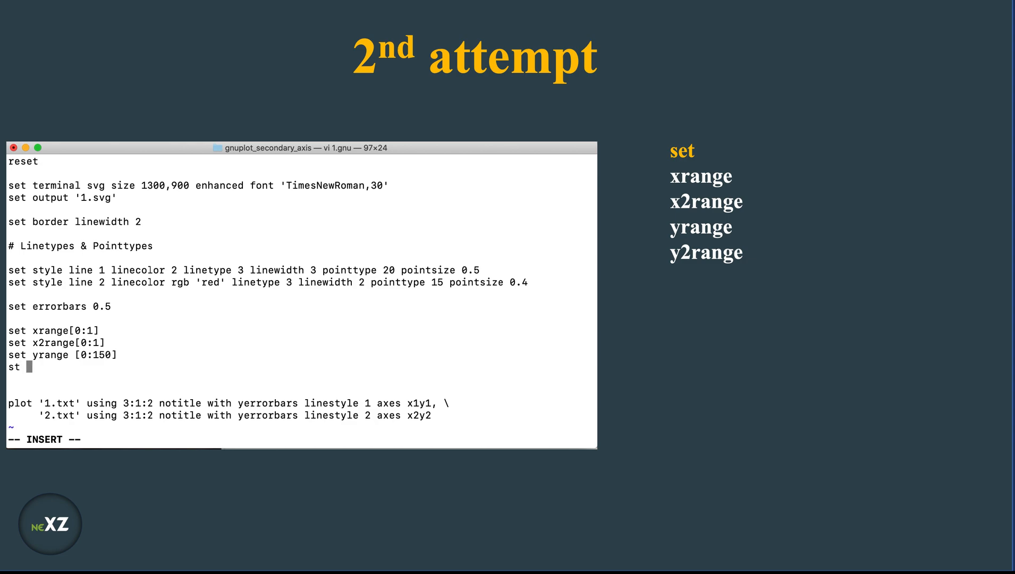
pyautogui.write('y2range')
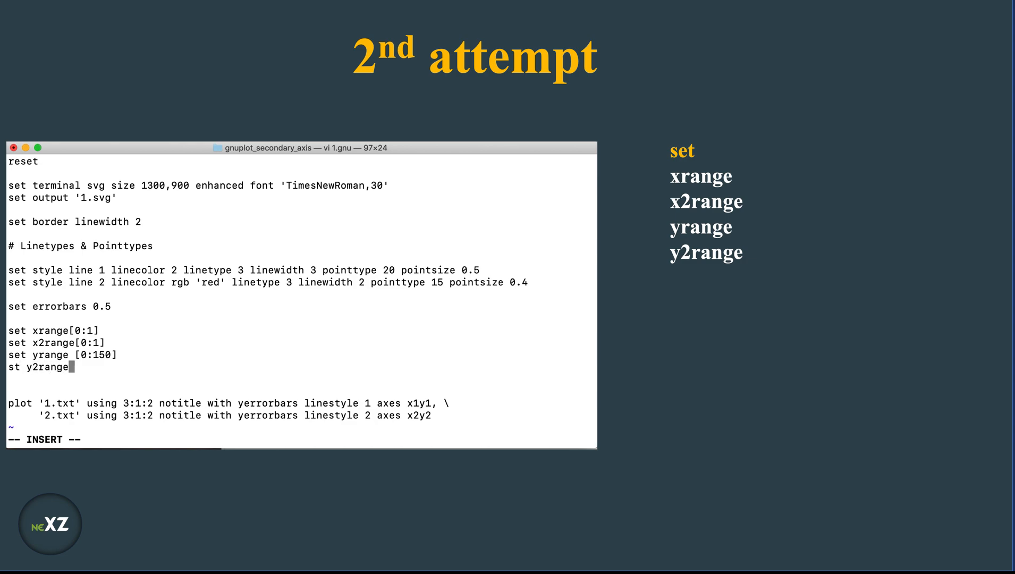
pyautogui.write('[0:1130')
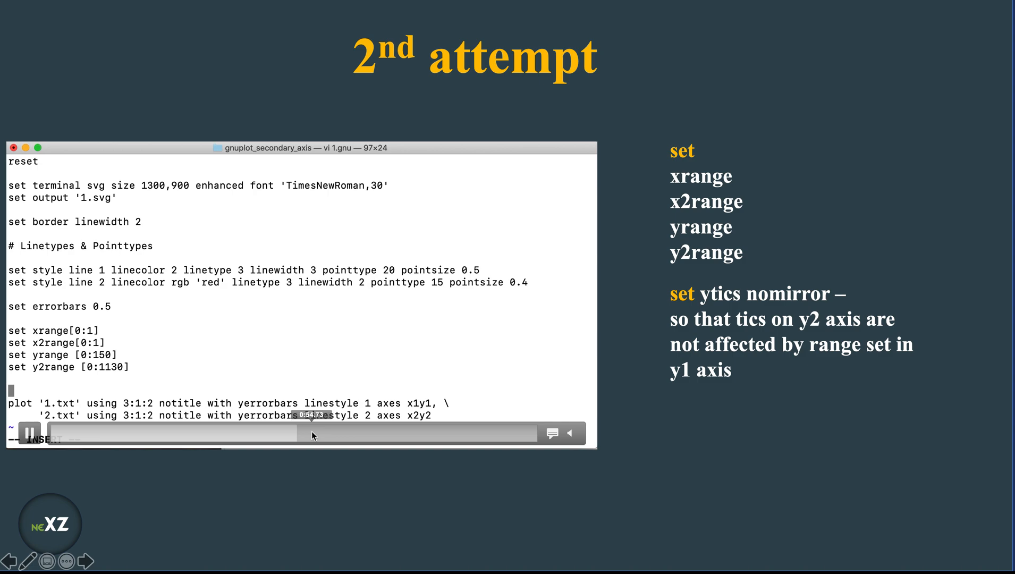
# Add tics scale 0.75, grid on ytics and xtics, and y2tics
pyautogui.write('set tics')
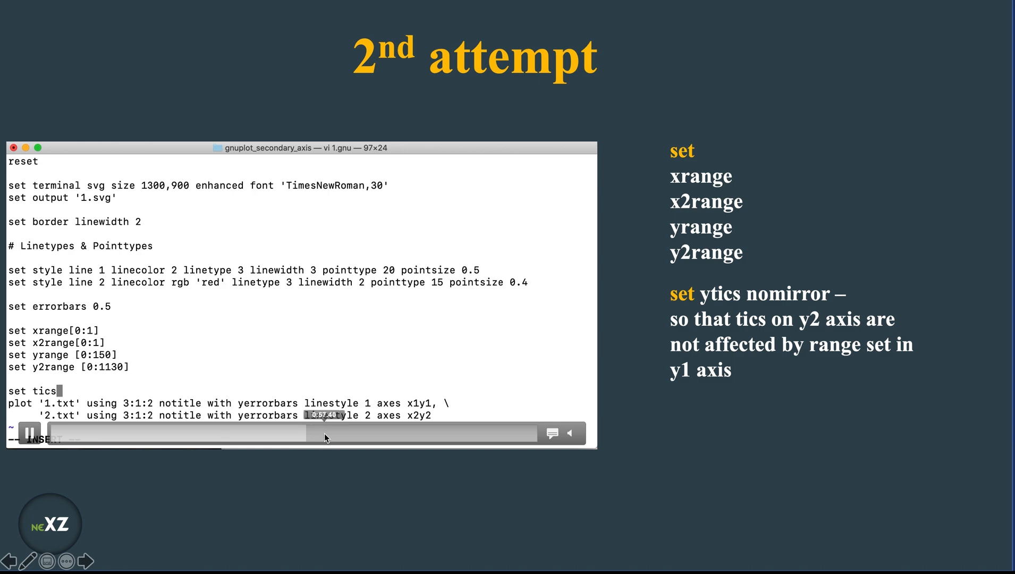
pyautogui.write('scal 0')
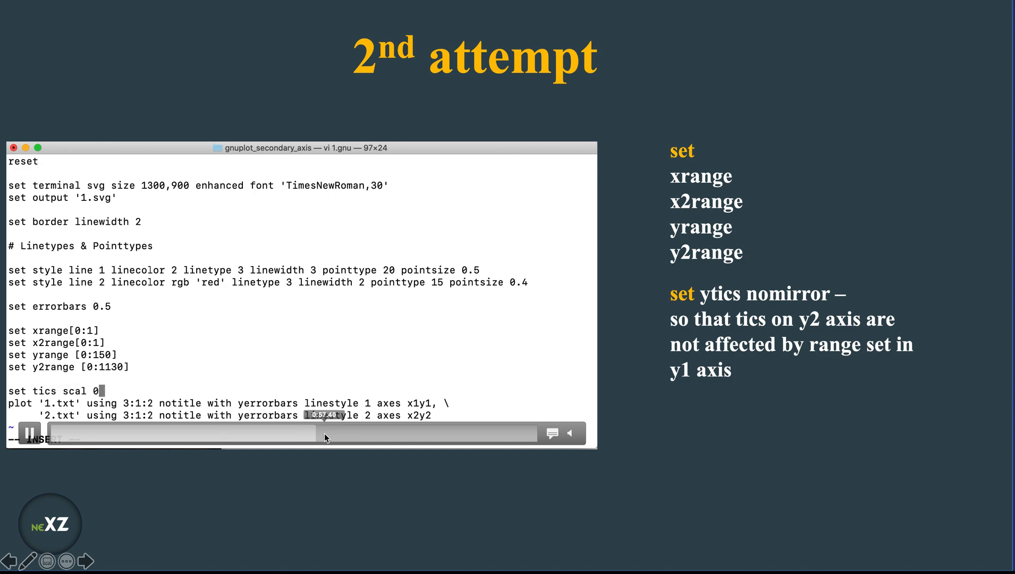
pyautogui.write('.75')
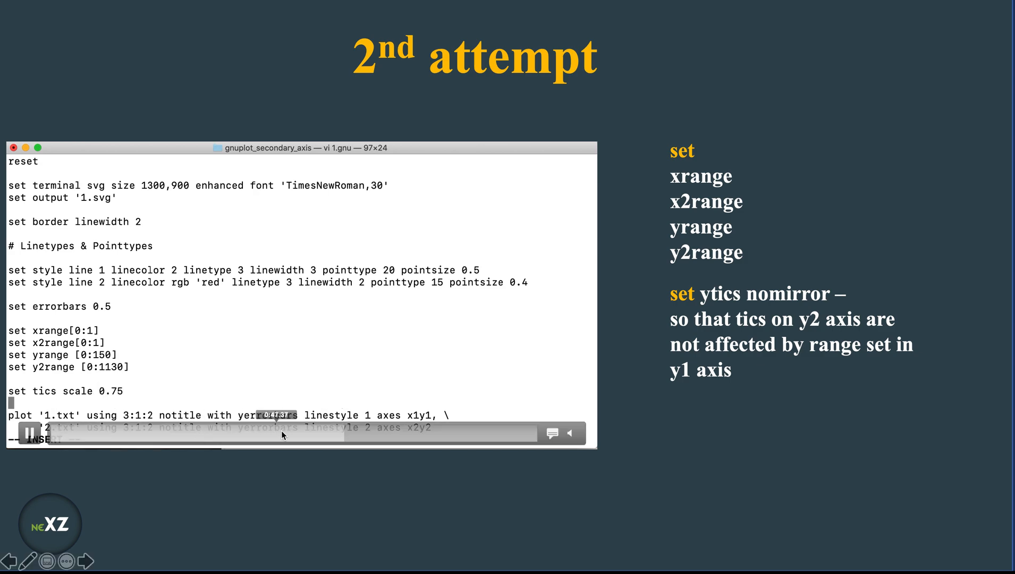
pyautogui.write('set grid ytics')
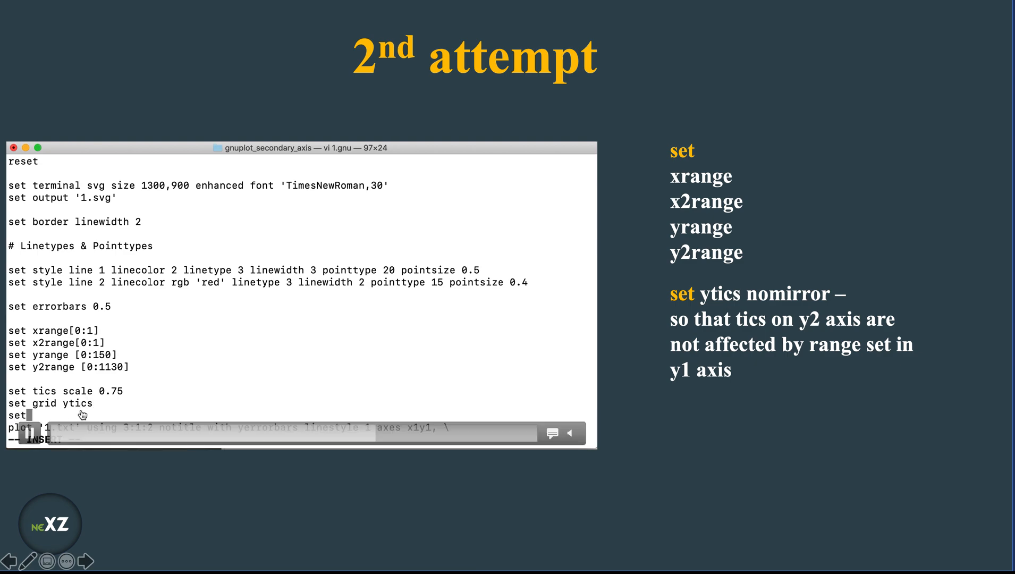
pyautogui.write('grid xtics')
pyautogui.write('set ytics nomirror')
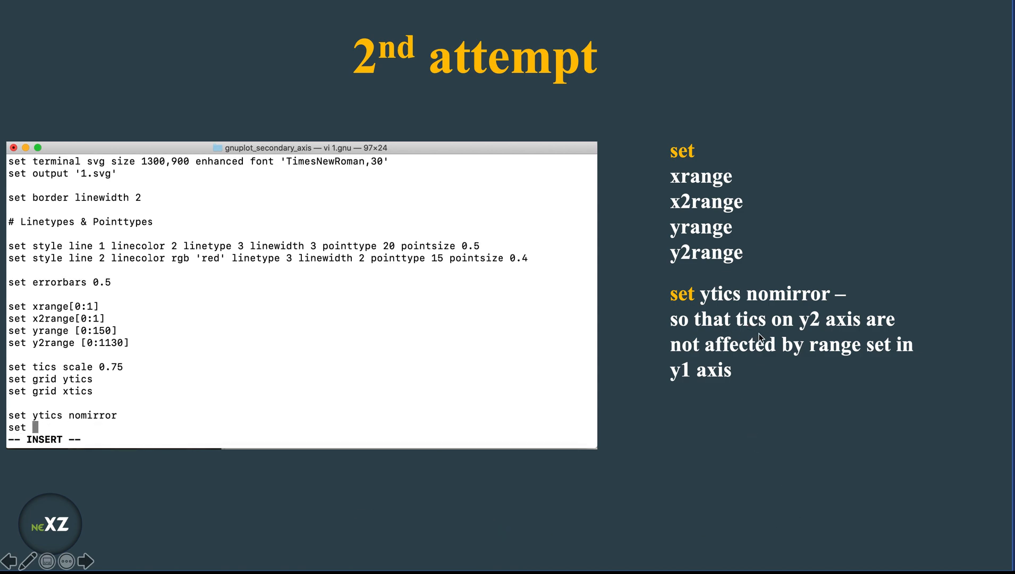
pyautogui.write('y2')
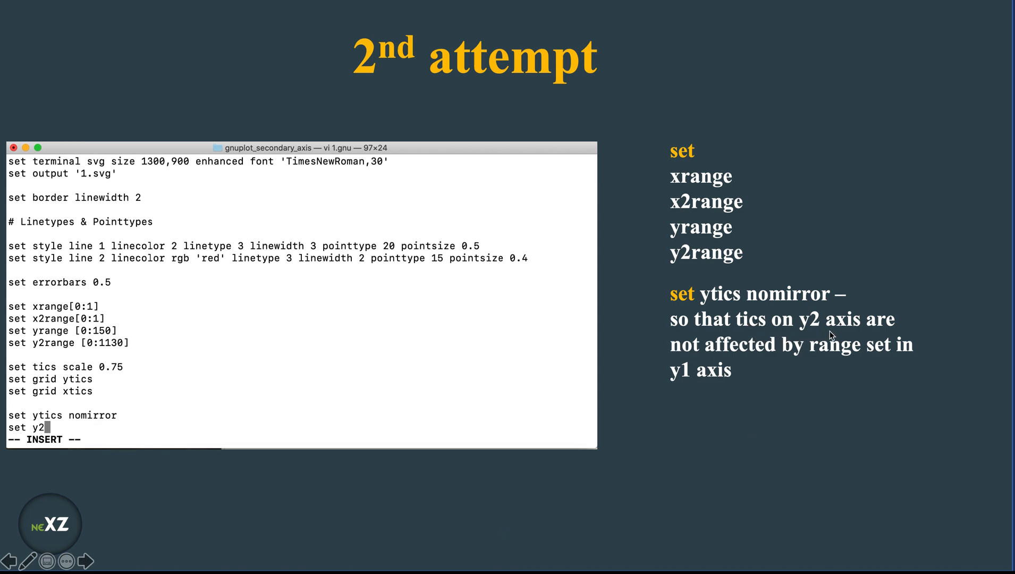
pyautogui.write('tics')
pyautogui.write('gnuplot 1.gnu')
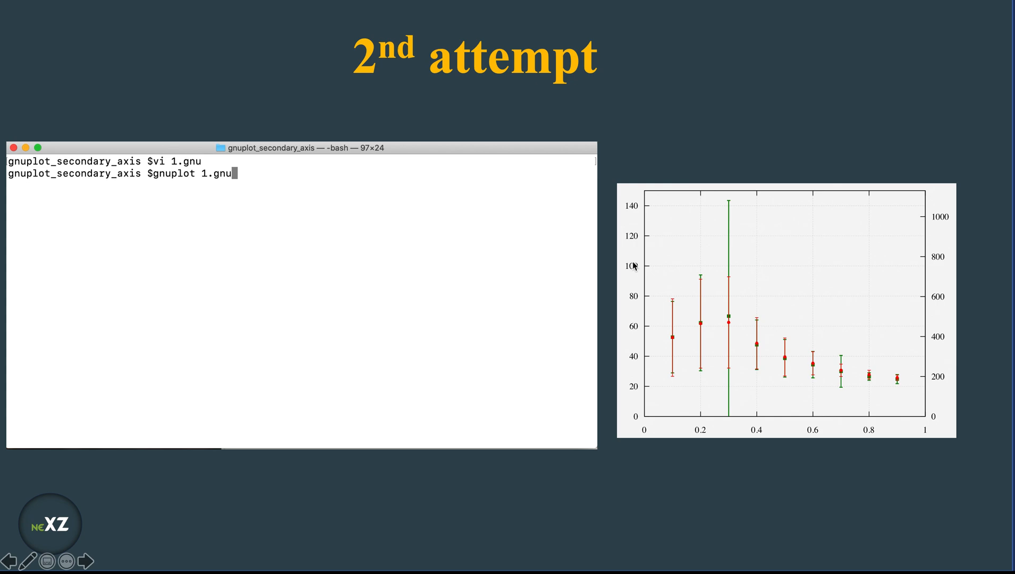
pyautogui.moveTo(640, 211)
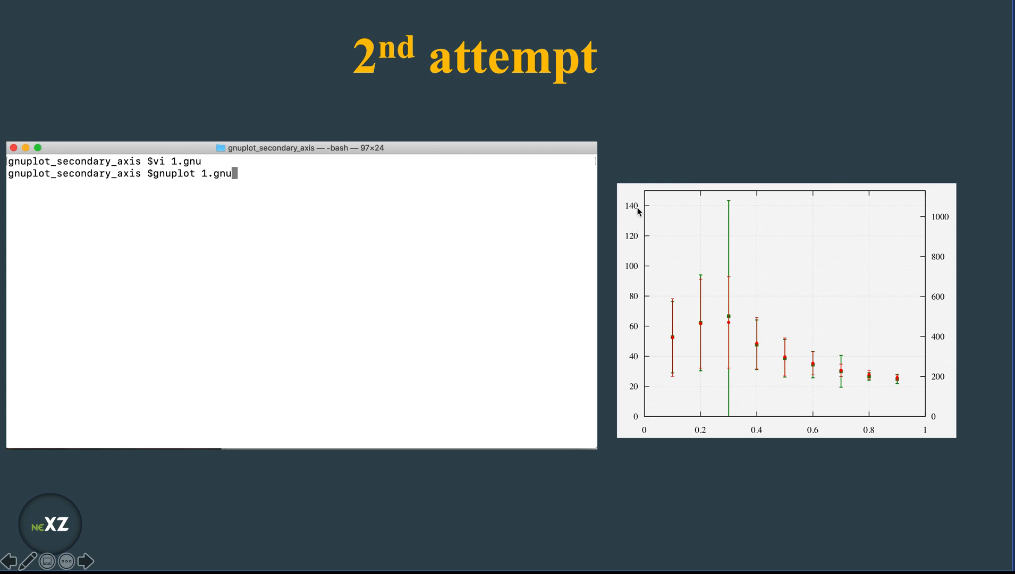
pyautogui.moveTo(938, 368)
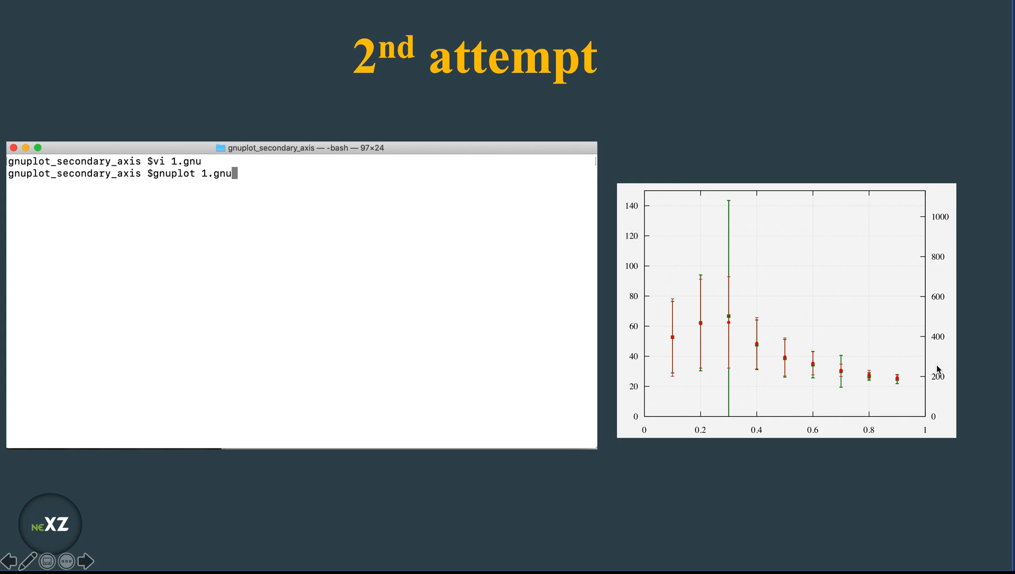
pyautogui.moveTo(638, 267)
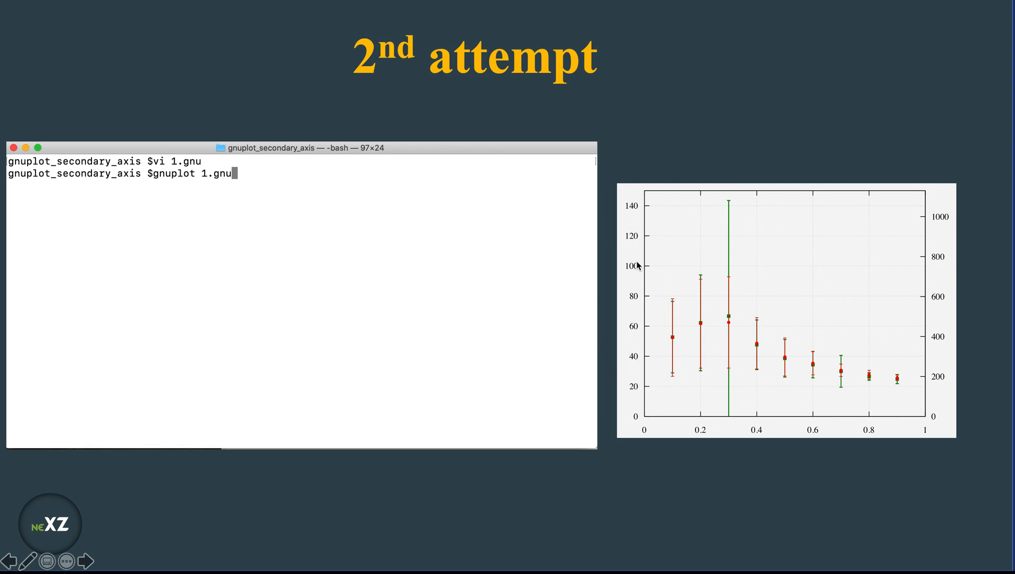
pyautogui.moveTo(634, 266)
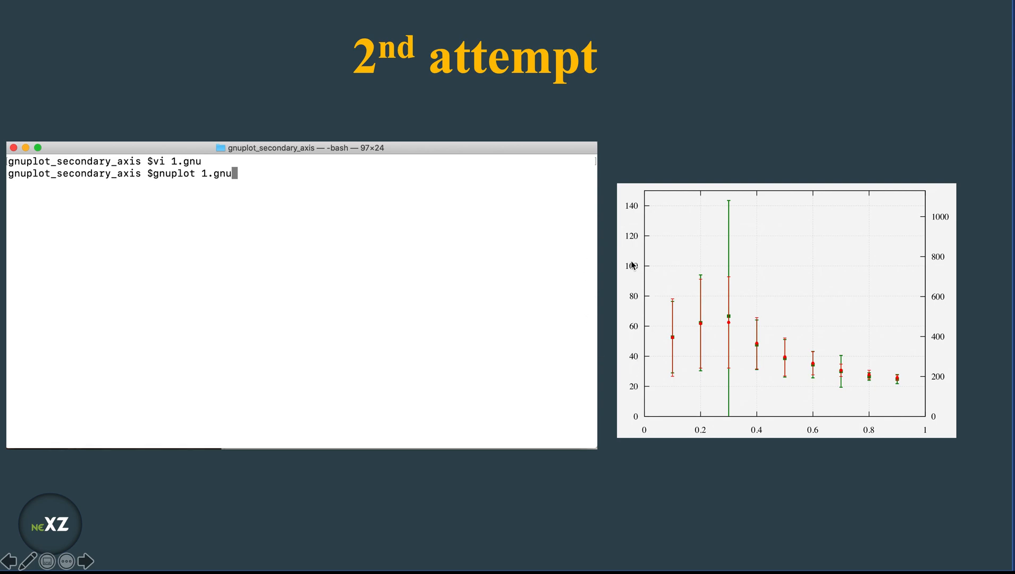
pyautogui.moveTo(733, 309)
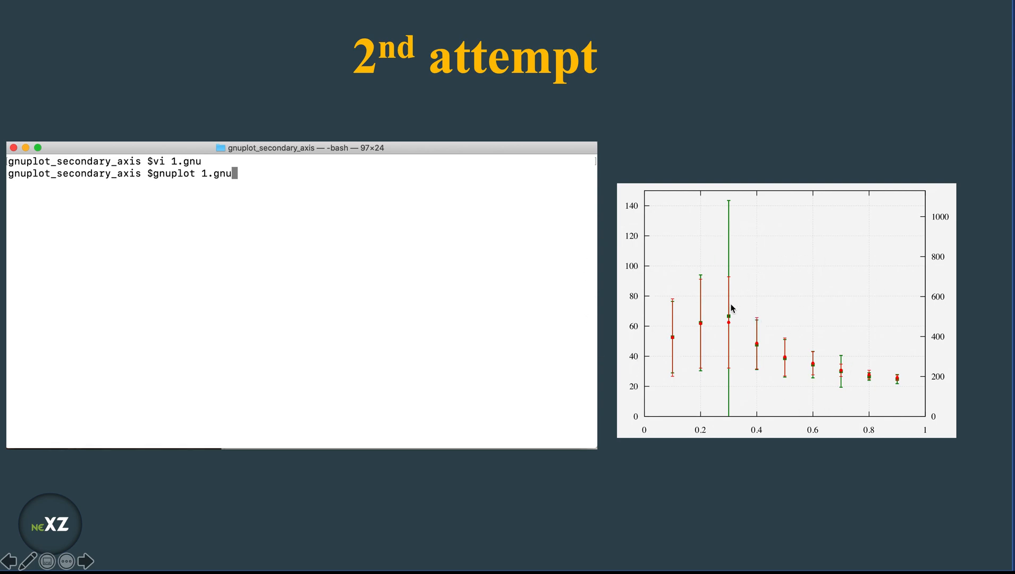
pyautogui.moveTo(743, 358)
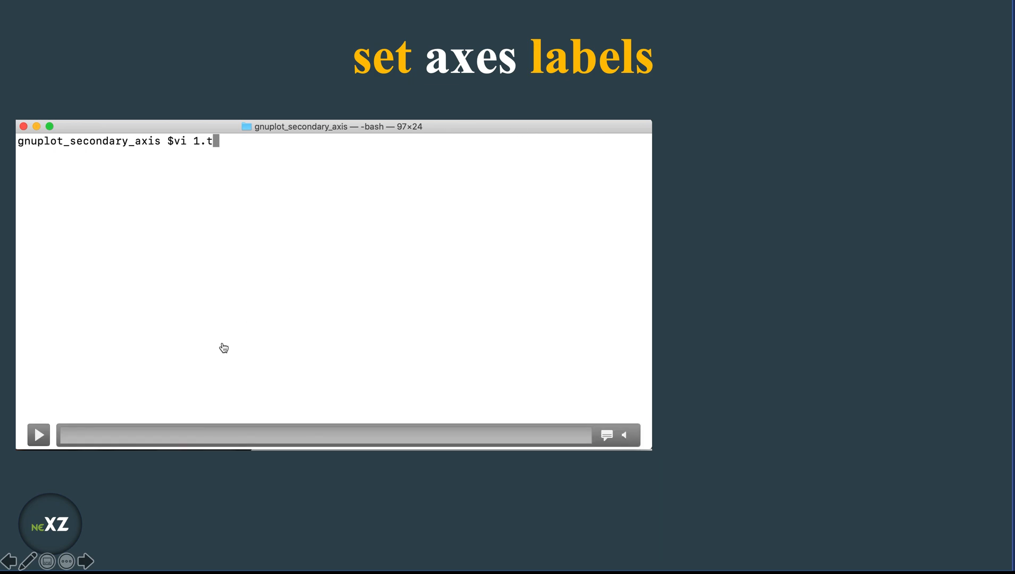
# Add set xlabel '{/:Bold number}' with its offset
pyautogui.click(38, 434)
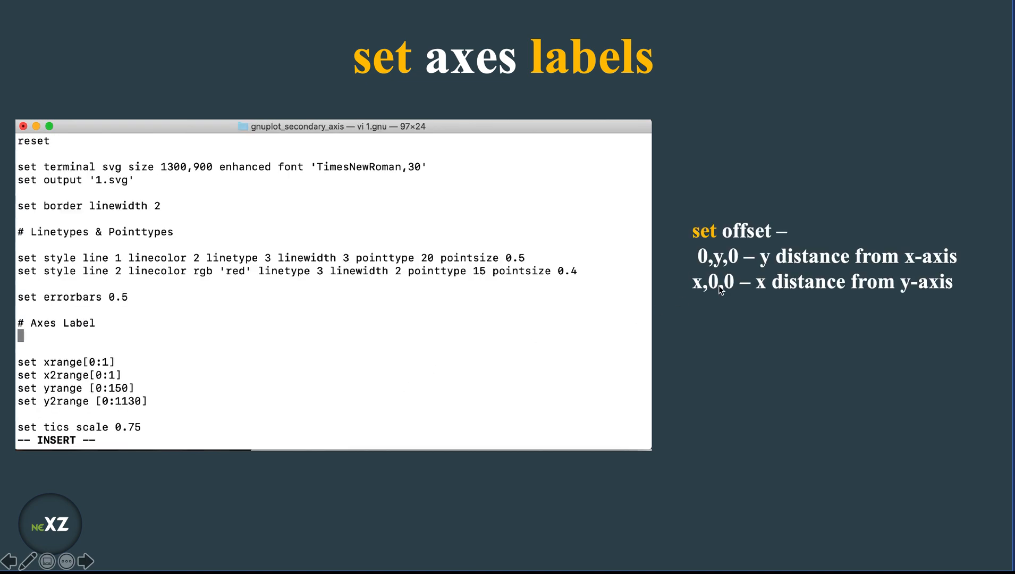
pyautogui.write('set xlab')
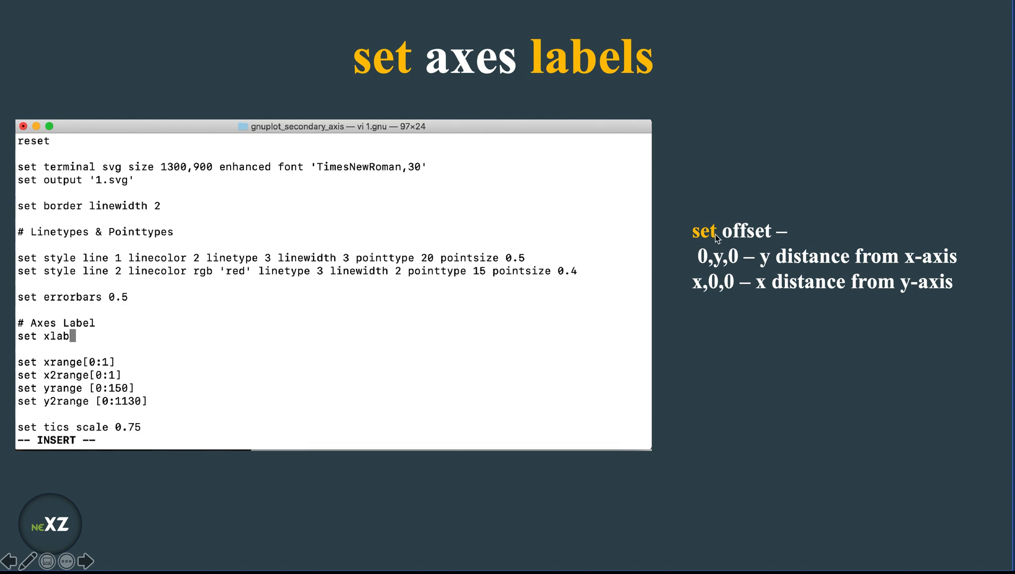
pyautogui.write("el '")
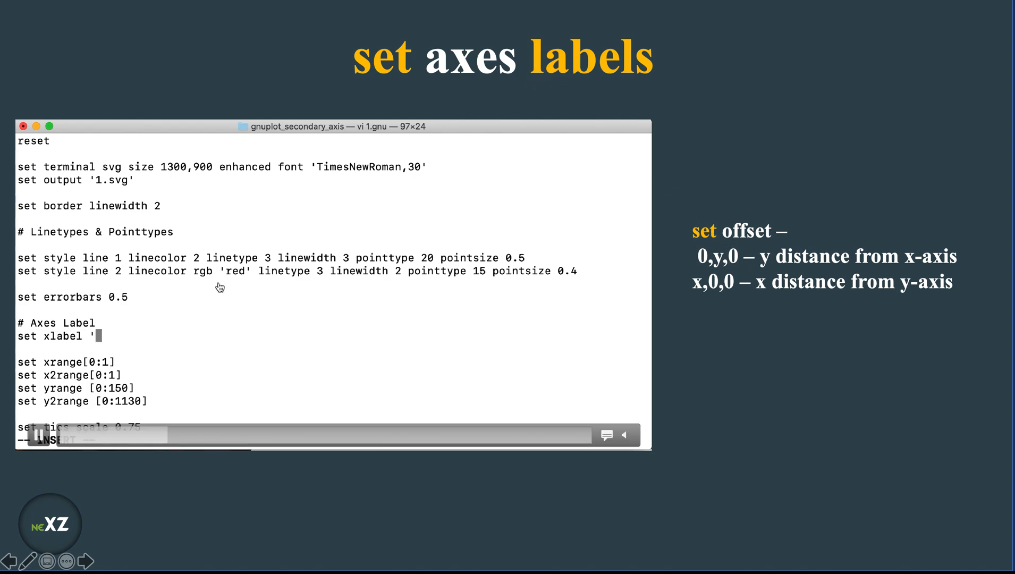
pyautogui.moveTo(70, 349)
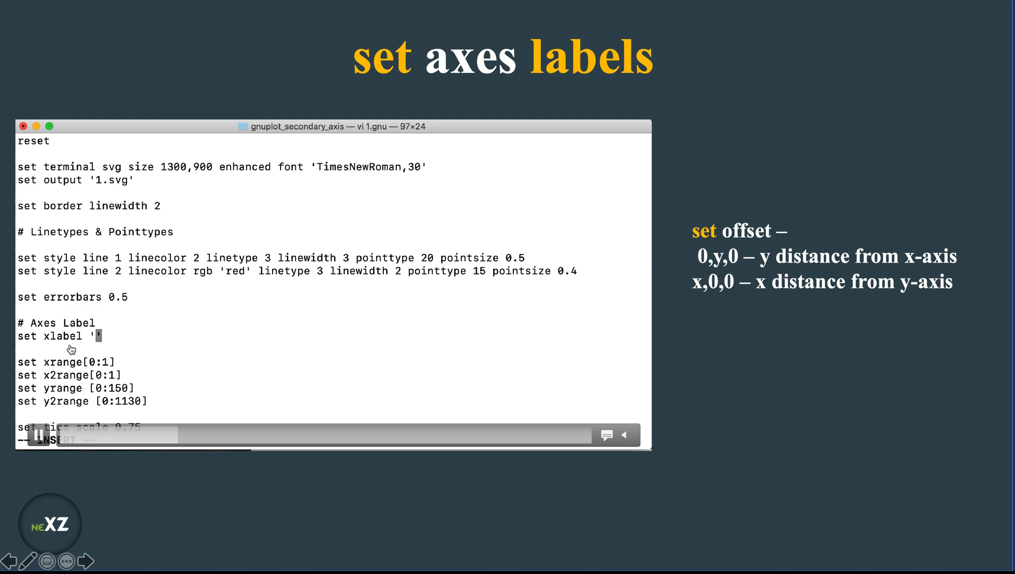
pyautogui.write('{')
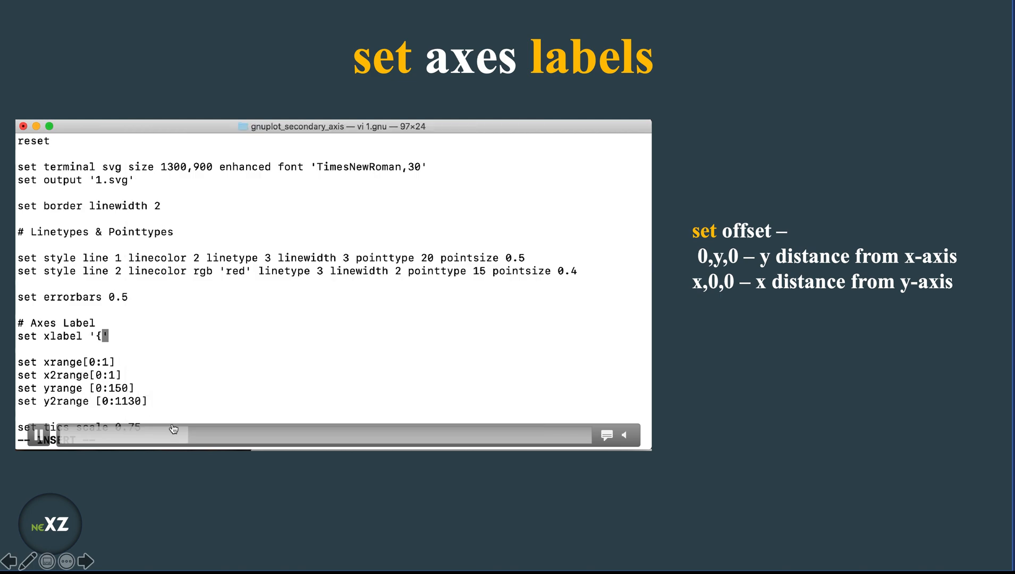
pyautogui.write(':Bold number')
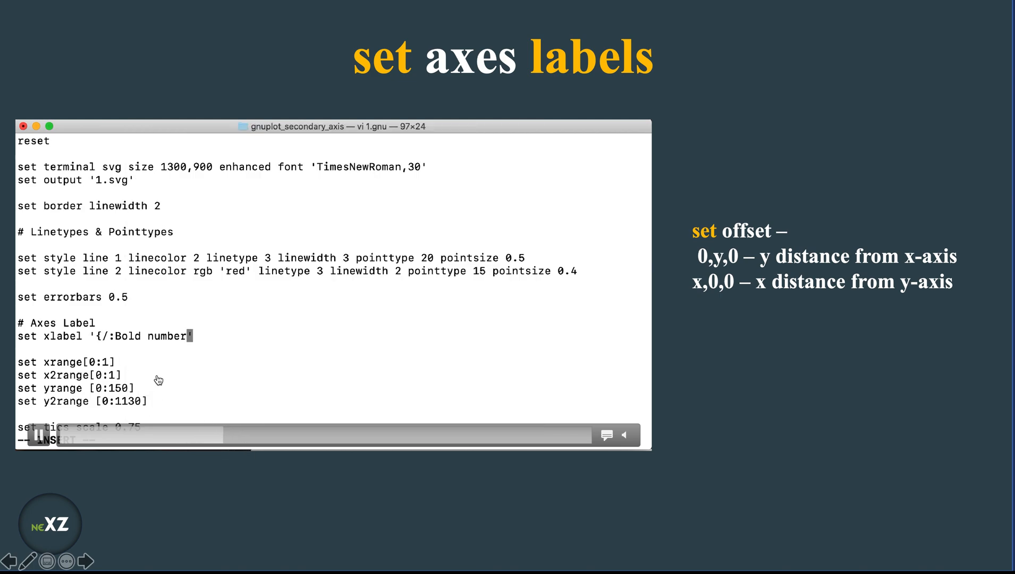
pyautogui.write("}'")
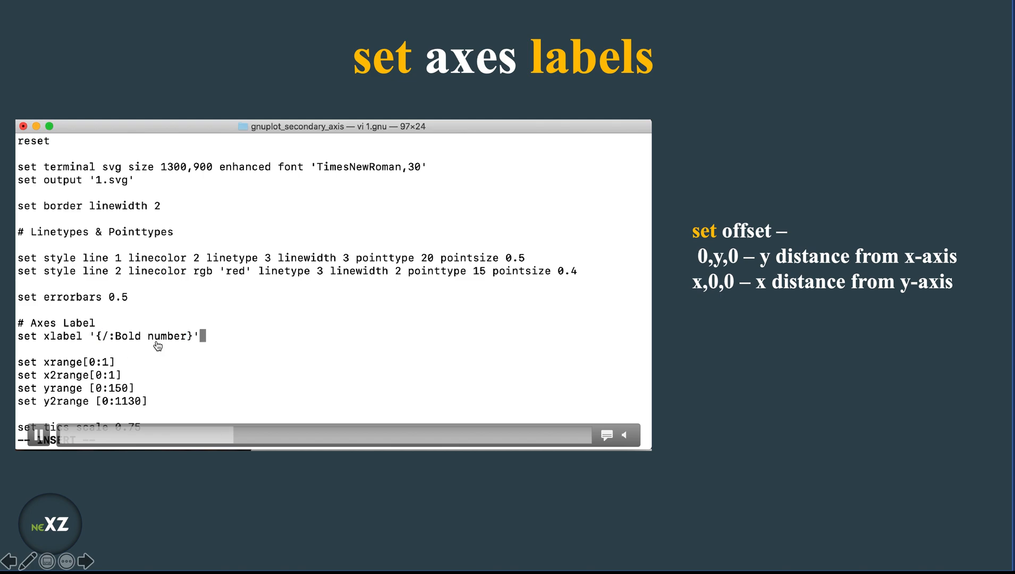
pyautogui.write('offset')
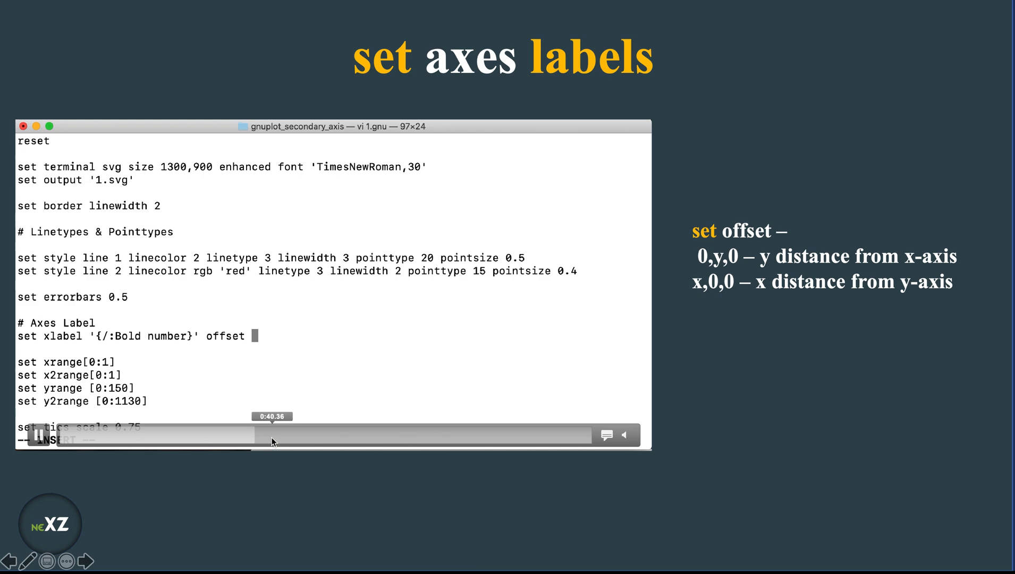
pyautogui.write('0,0.5,0')
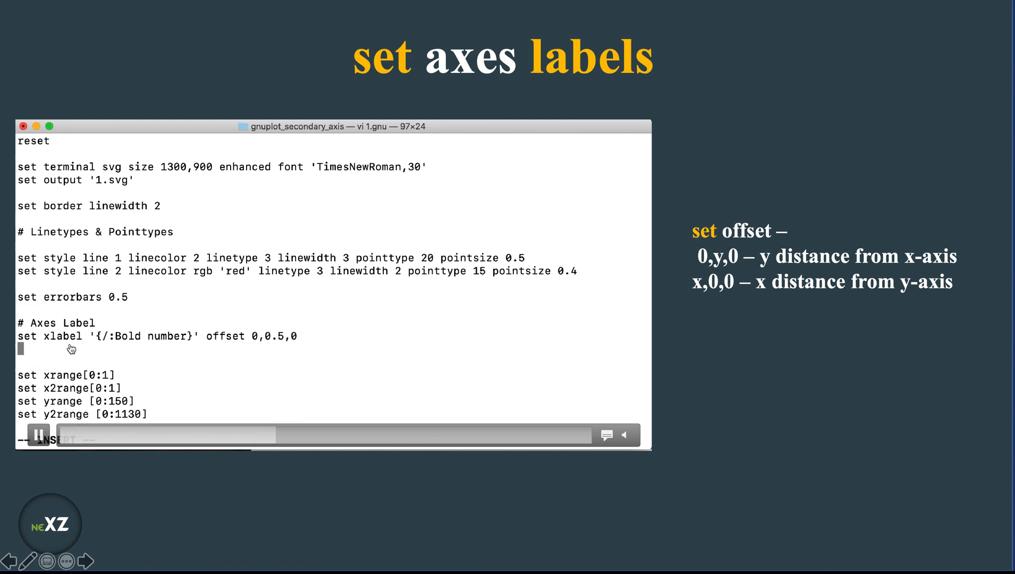
# Add set ylabel '{/:Bold Primary data}' with its offset
pyautogui.write('set ylabel')
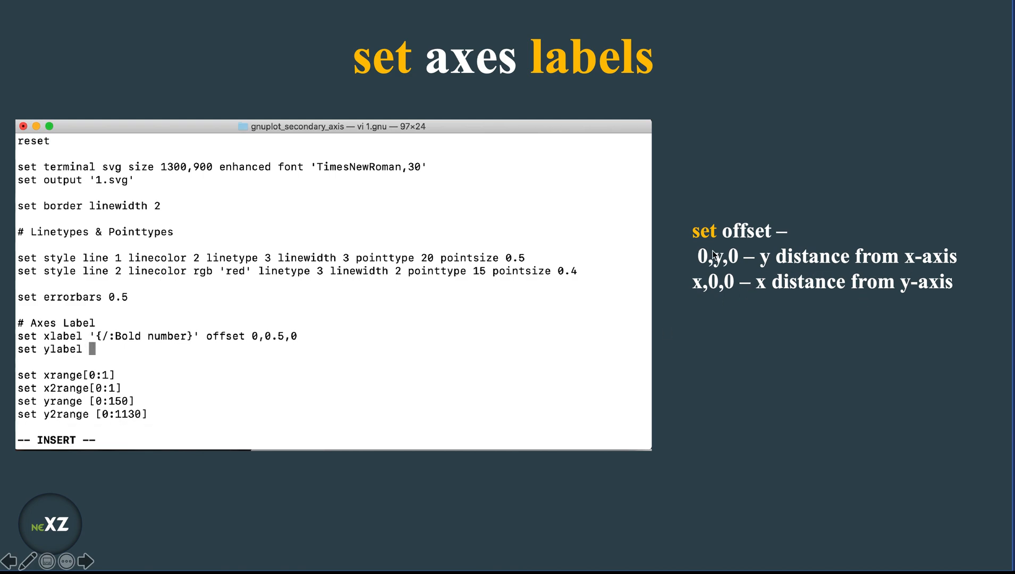
pyautogui.write("'{/:")
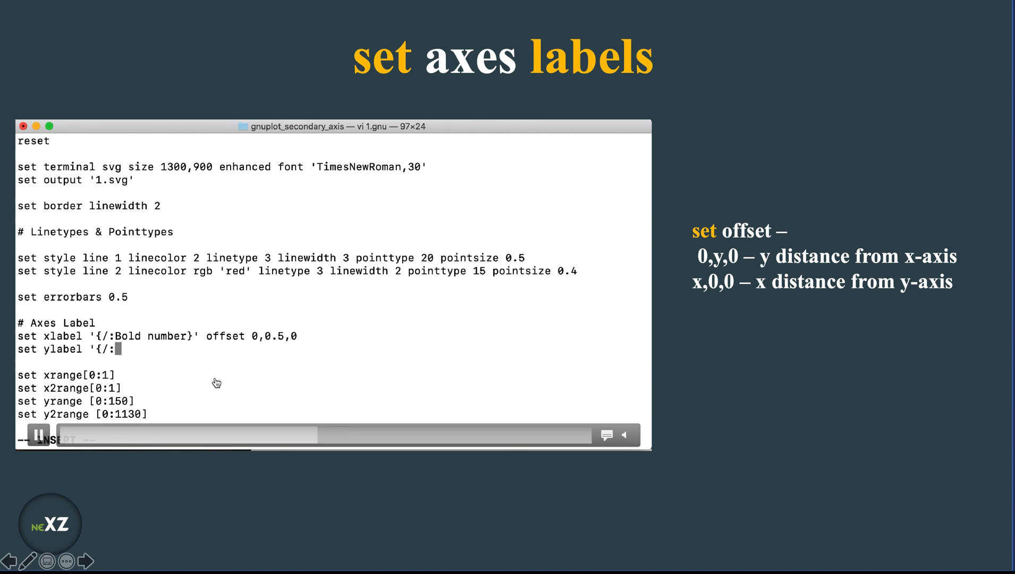
pyautogui.write('Bold')
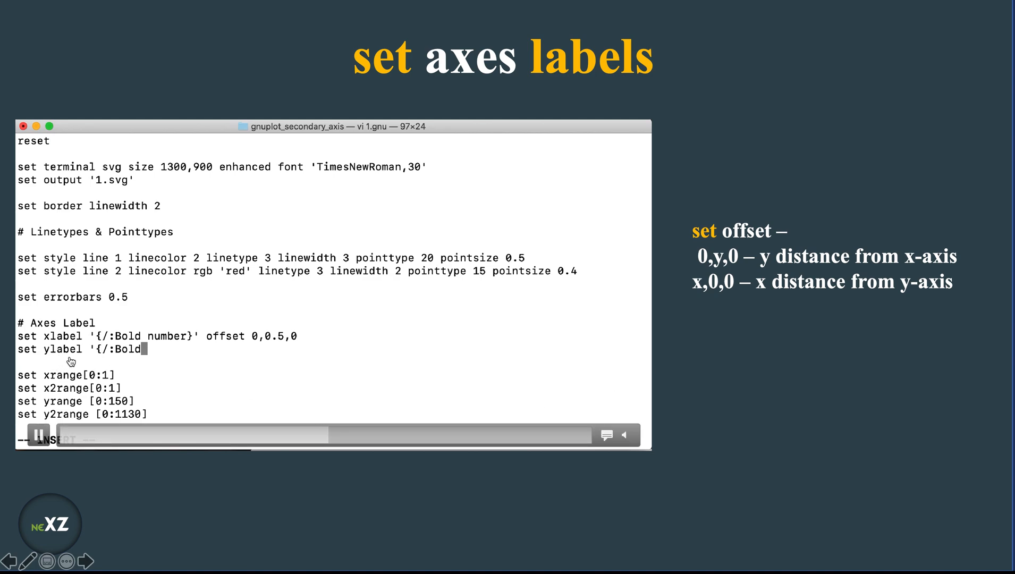
pyautogui.write("Primary data}' offset 2,0,0")
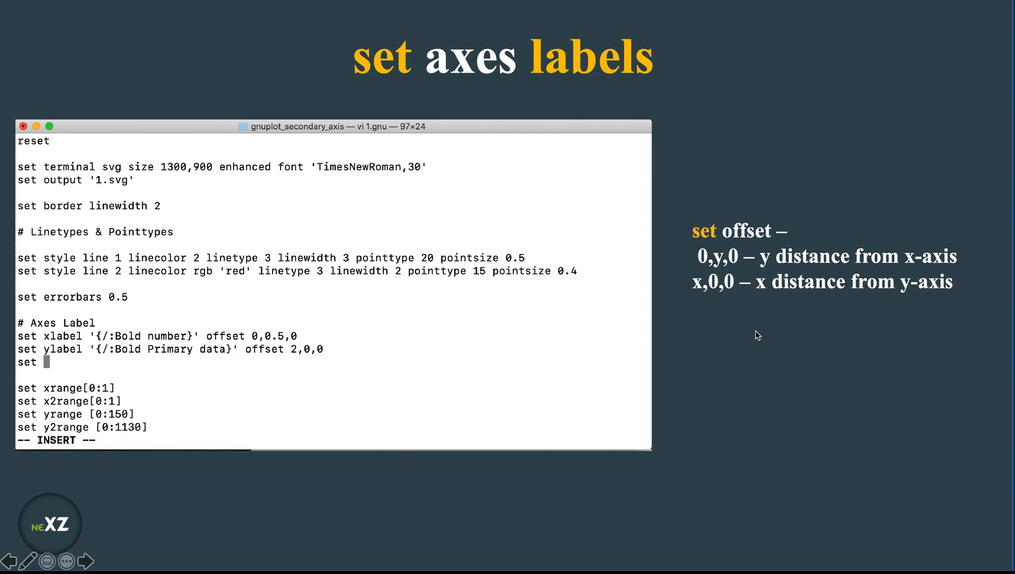
# Add set y2label '{/:Bold Seccondary data}' with offset 0,0
pyautogui.write('y2l')
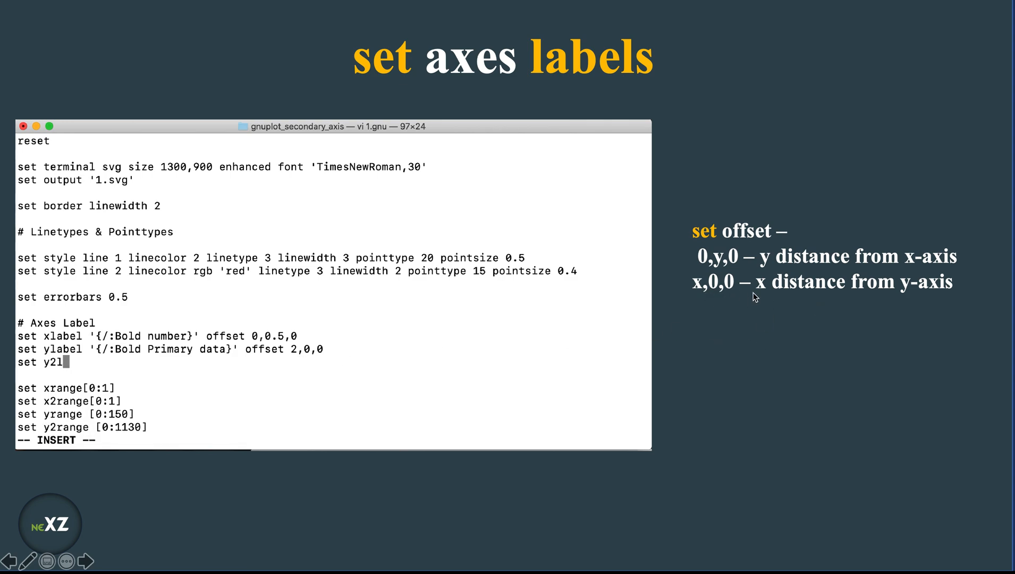
pyautogui.write('abel')
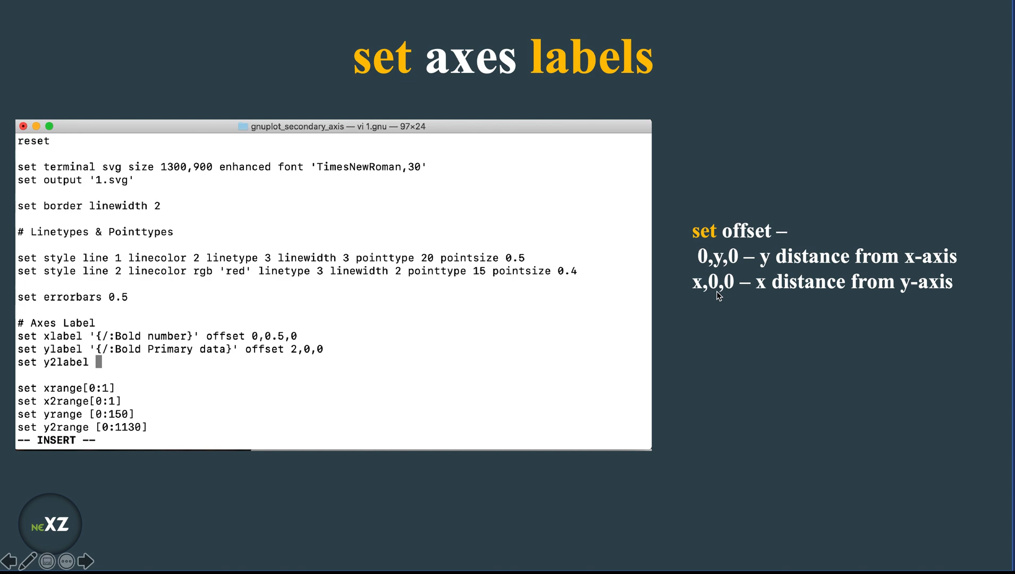
pyautogui.write("'{/:")
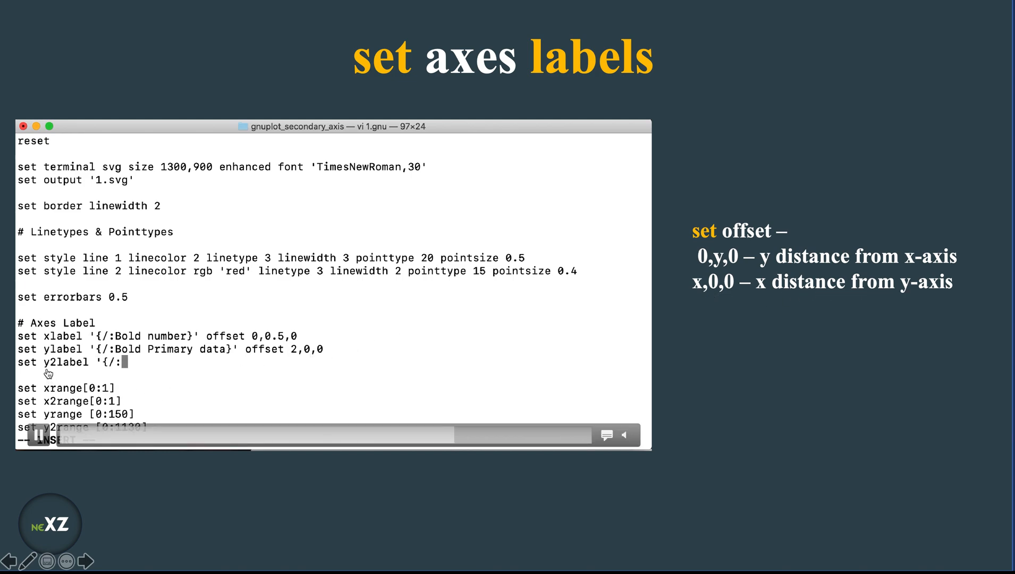
pyautogui.write('Bol')
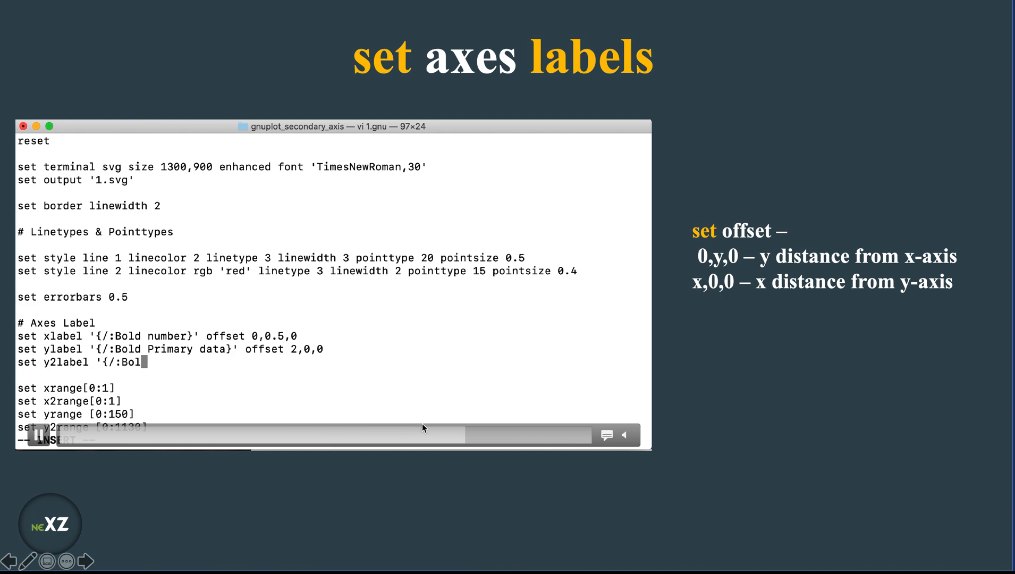
pyautogui.write("Seccondary data}' offset -2.5,")
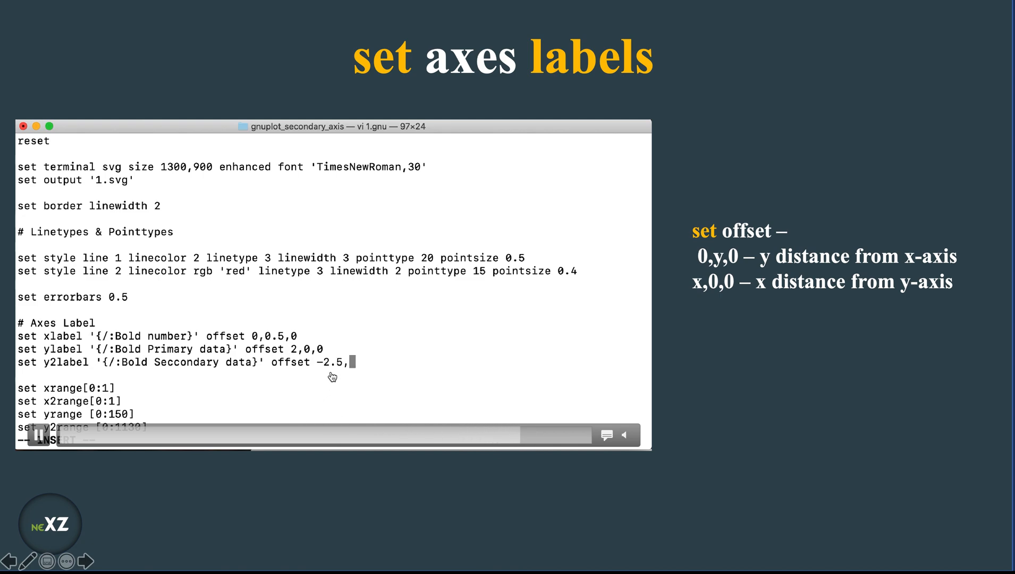
pyautogui.write('0')
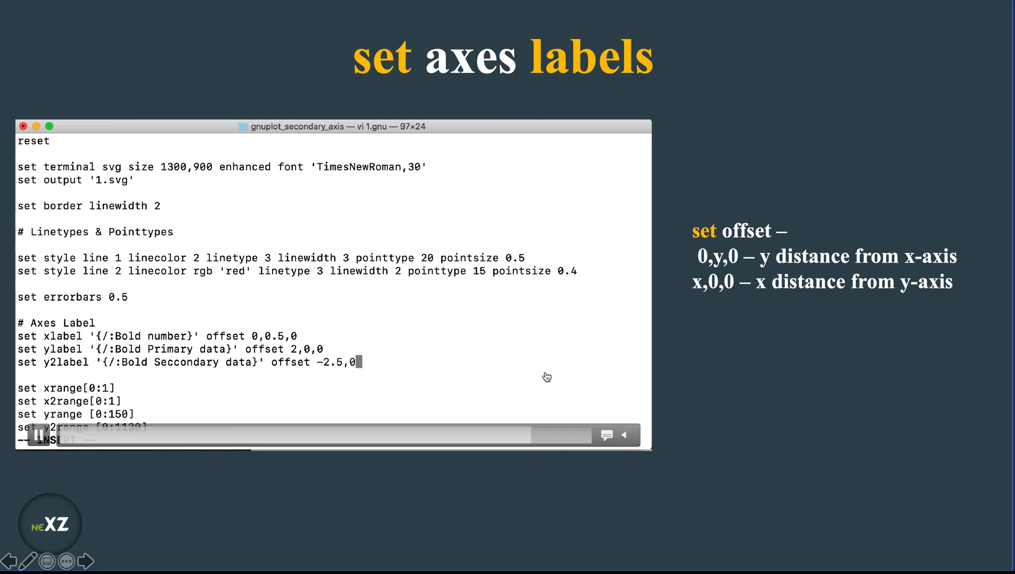
pyautogui.write(',0')
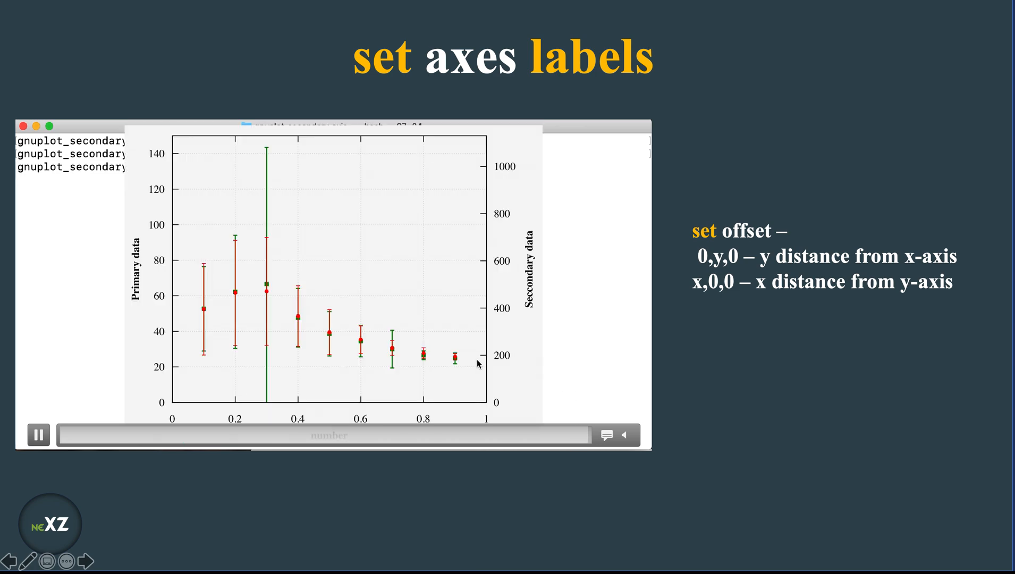
# Rerun gnuplot on 1.gnu to render the plot with the bold axis labels
pyautogui.click(36, 435)
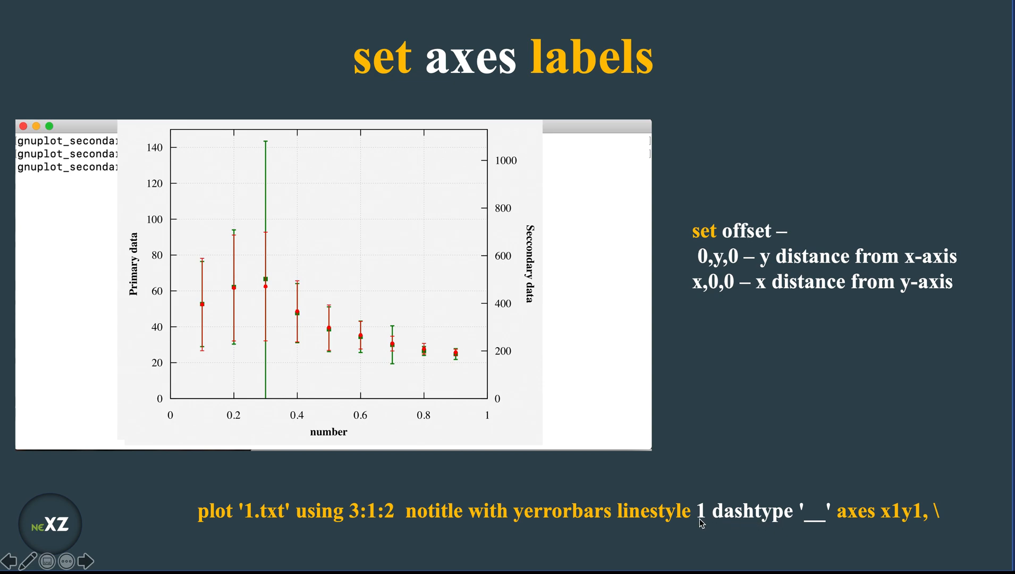
pyautogui.moveTo(724, 524)
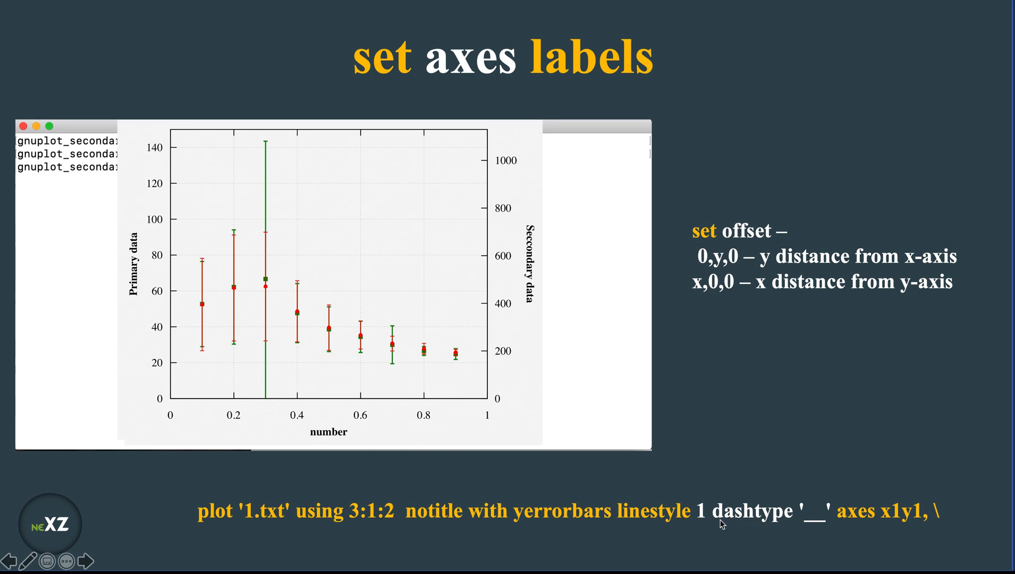
pyautogui.moveTo(758, 509)
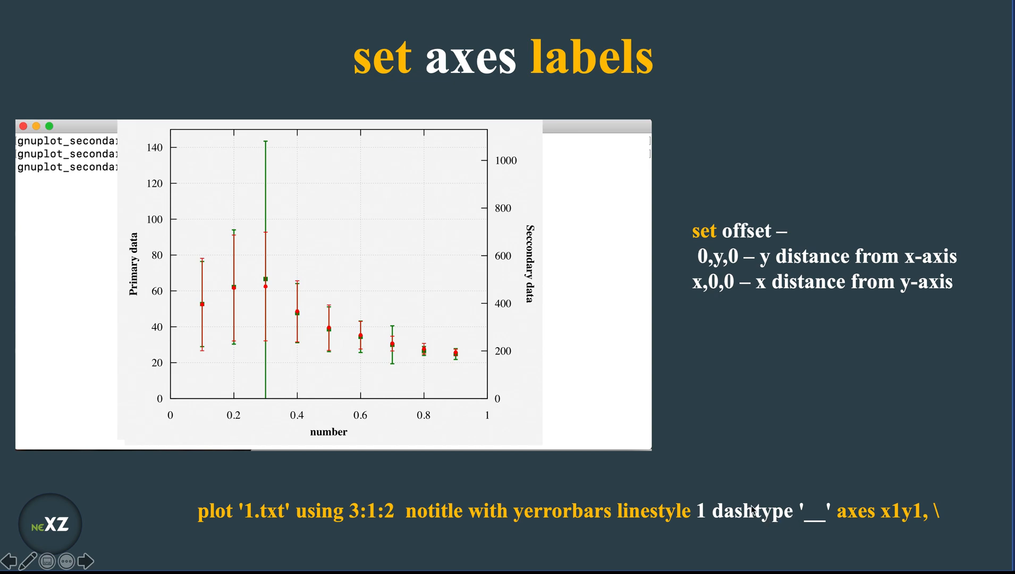
pyautogui.moveTo(785, 521)
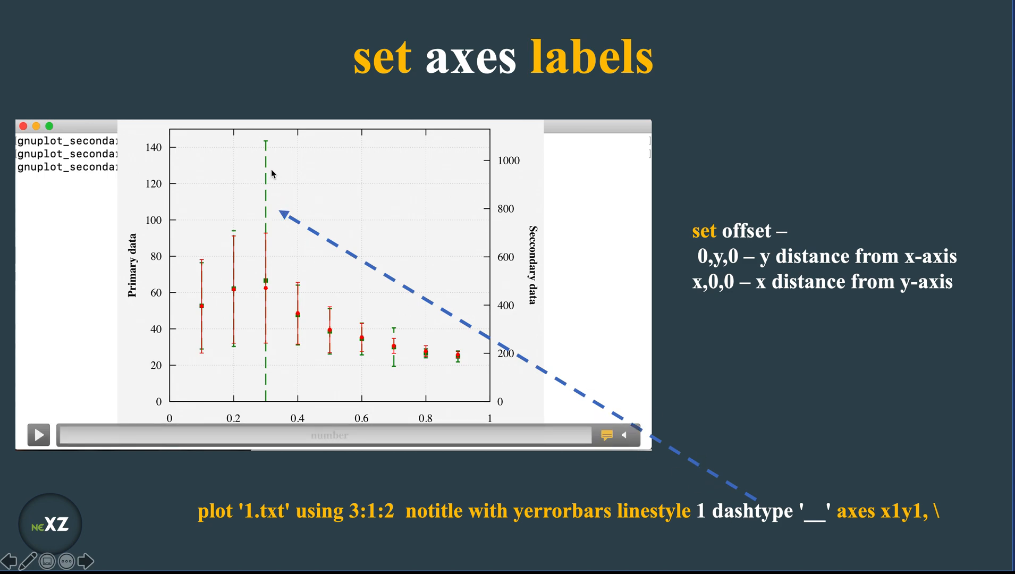
pyautogui.moveTo(402, 349)
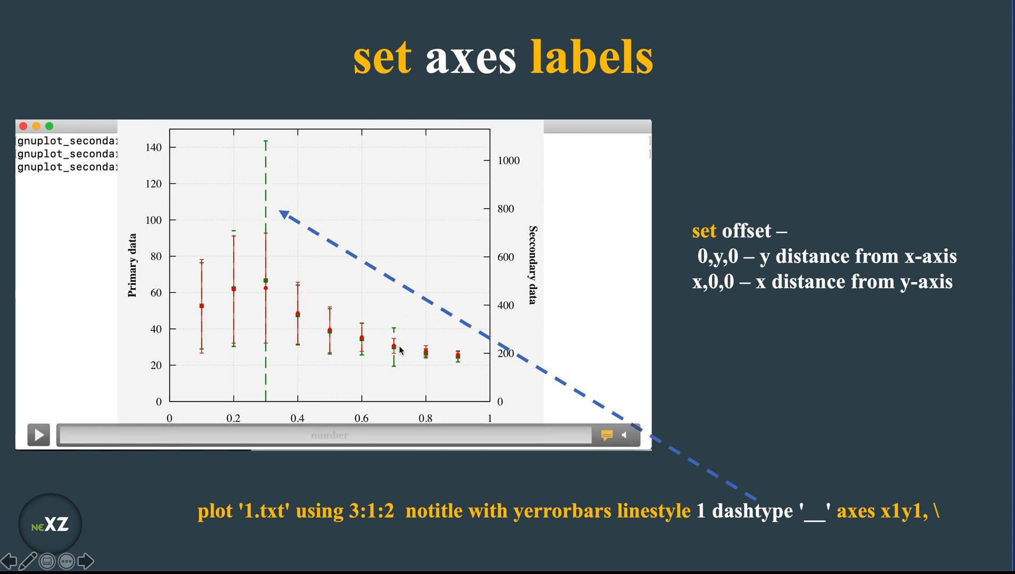